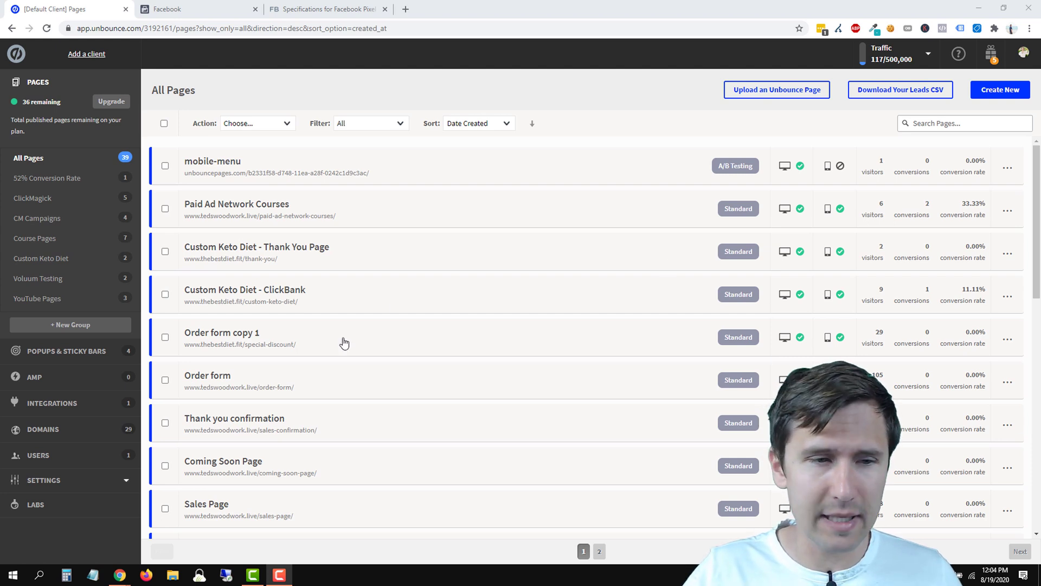
# - Expand Settings and open Script Manager with the existing Analytics, Tag Manager and Ads scripts
pyautogui.click(44, 480)
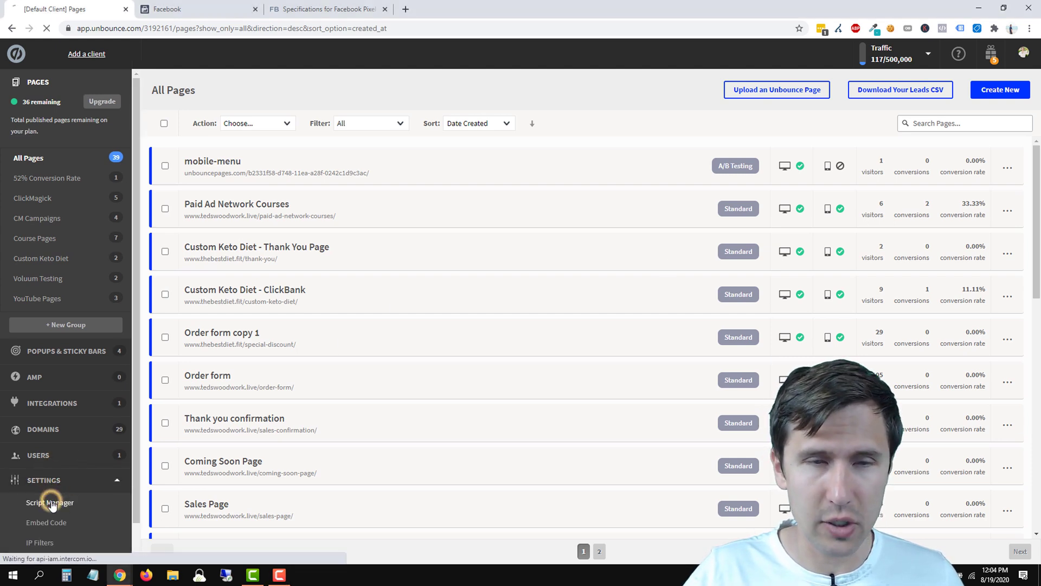
pyautogui.click(50, 502)
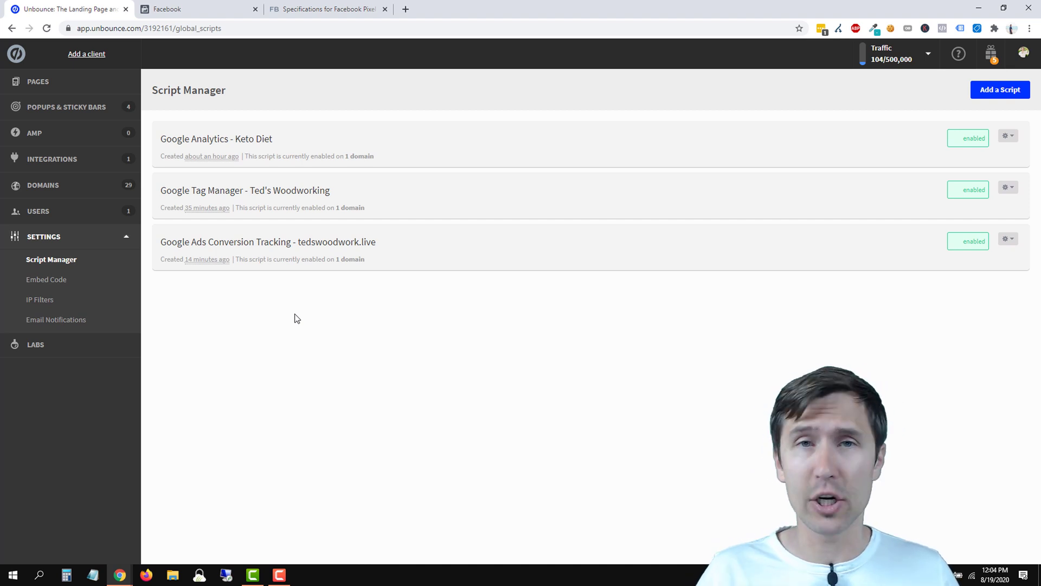
pyautogui.moveTo(490, 154)
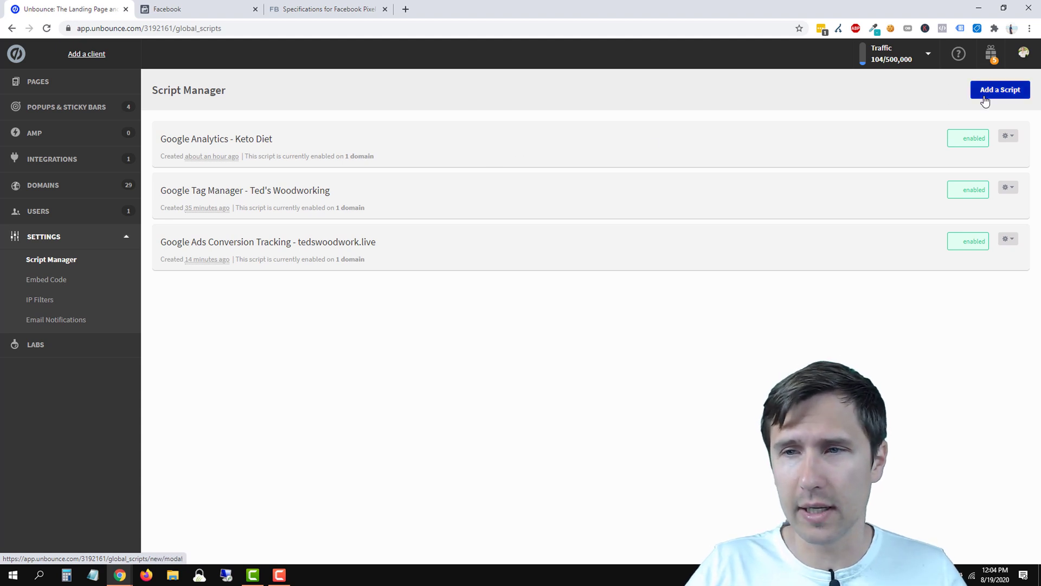
# - Add a custom script named 'Facebook Ads Pixel - tedswoodwork.live' and open its details page
pyautogui.click(1000, 89)
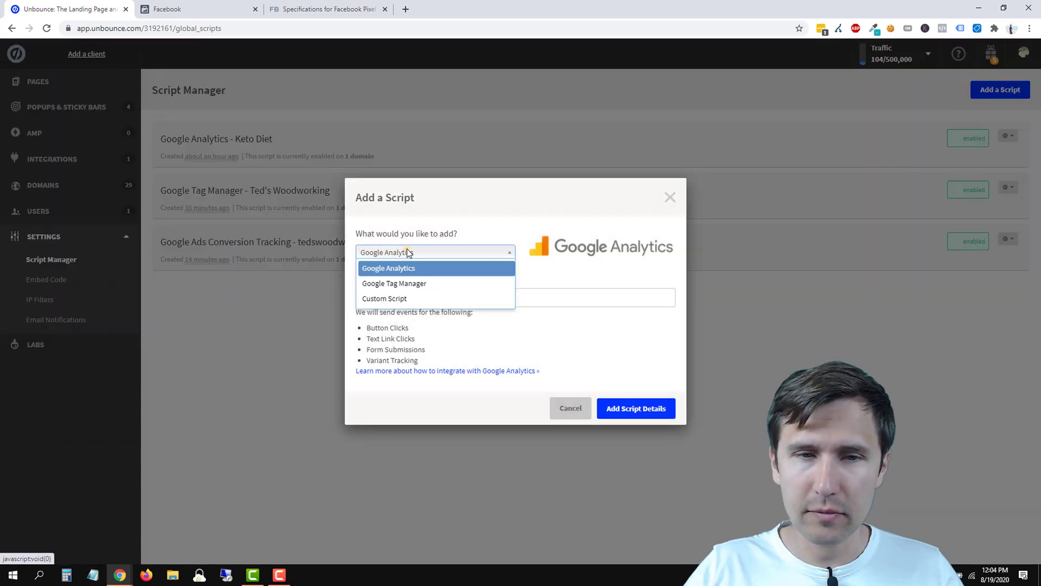
pyautogui.click(384, 298)
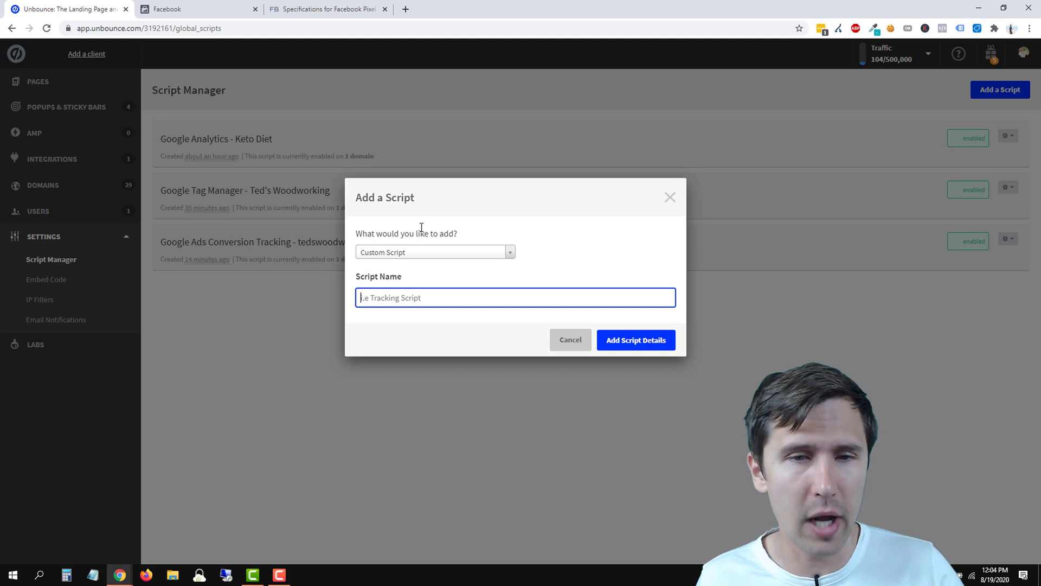
pyautogui.write('Facebook Ads Pixel')
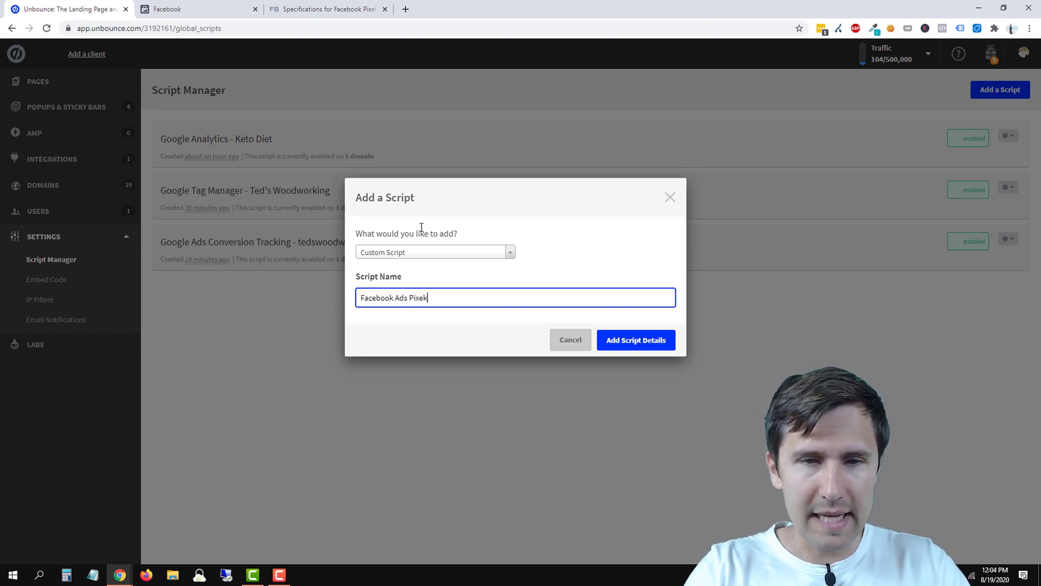
pyautogui.write('- tedswoodwor')
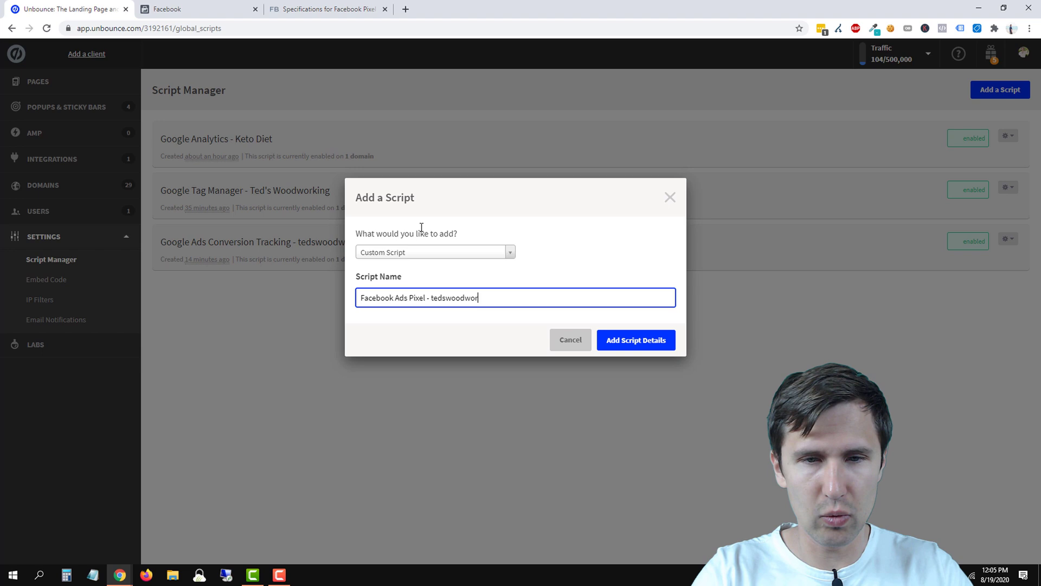
pyautogui.write('k.live')
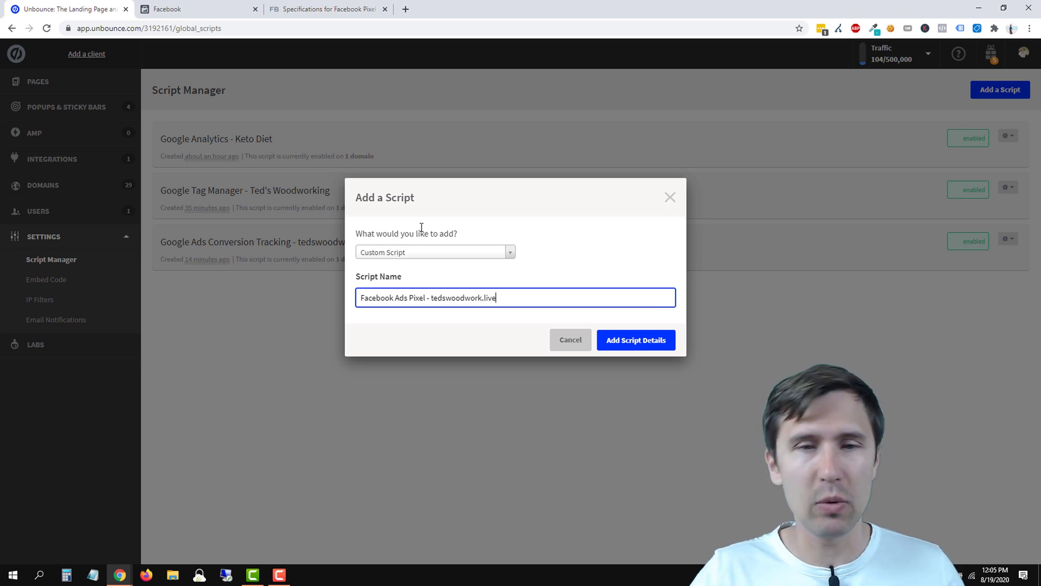
pyautogui.click(636, 340)
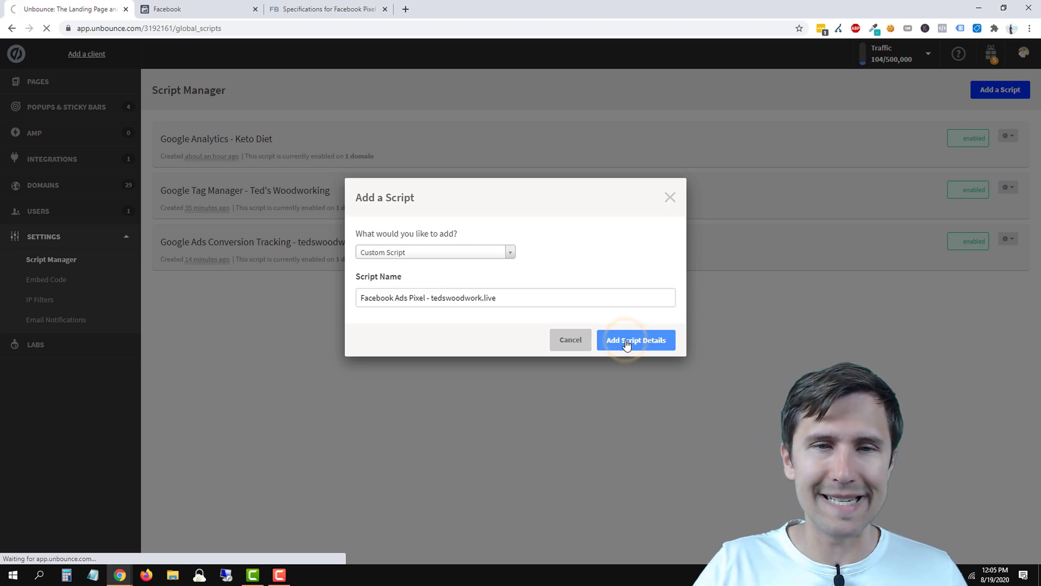
pyautogui.click(636, 339)
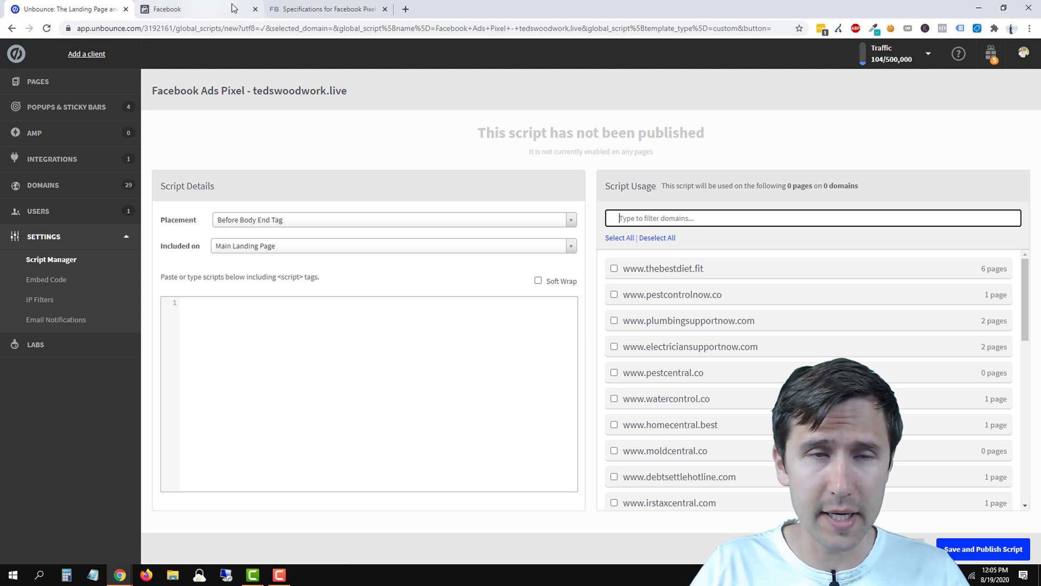
# - Choose manual installation for the YouTube Pixel in Events Manager and copy its base code
pyautogui.click(181, 9)
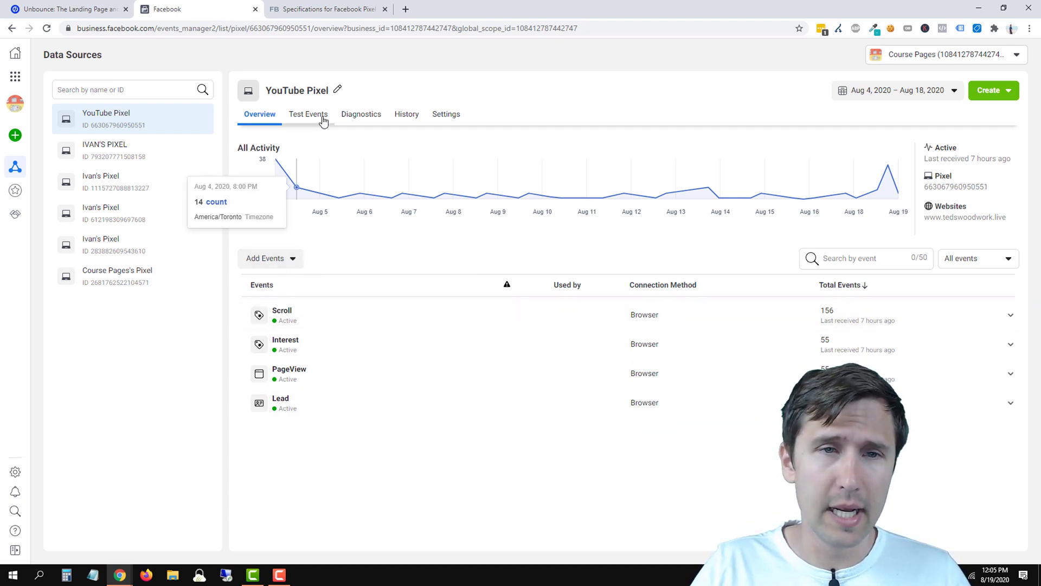
pyautogui.moveTo(314, 174)
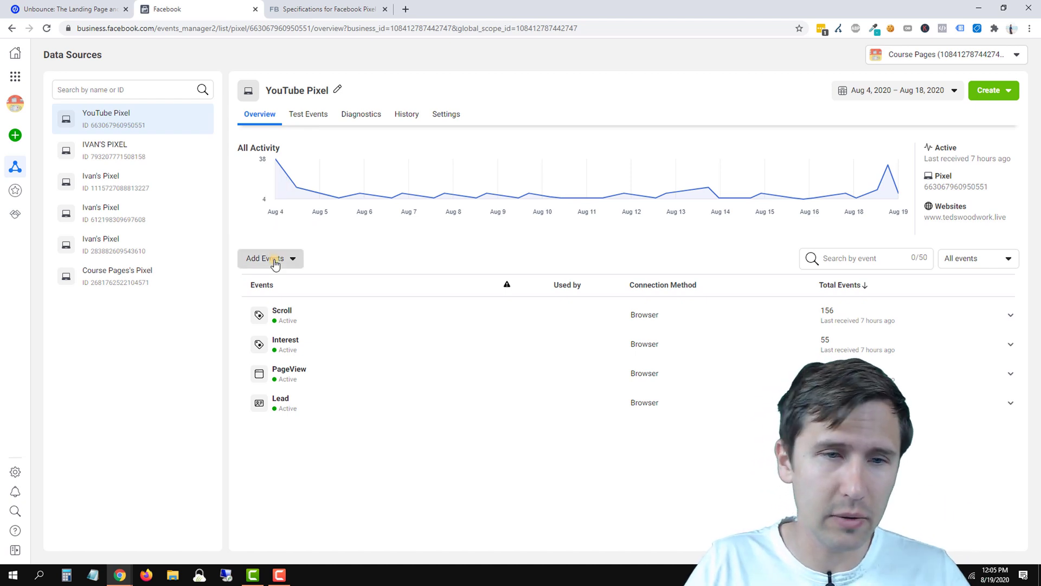
pyautogui.click(269, 259)
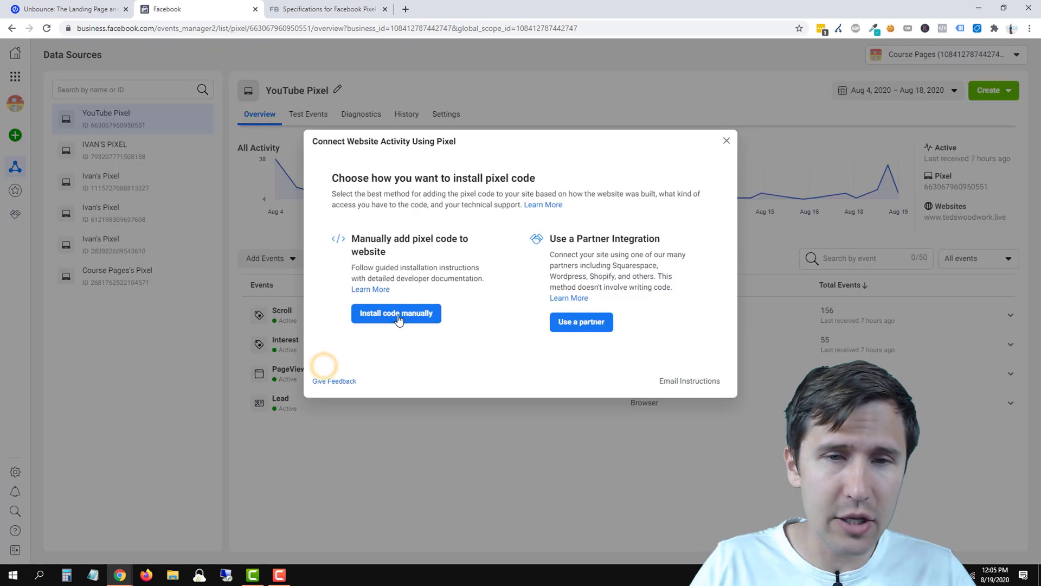
pyautogui.click(396, 313)
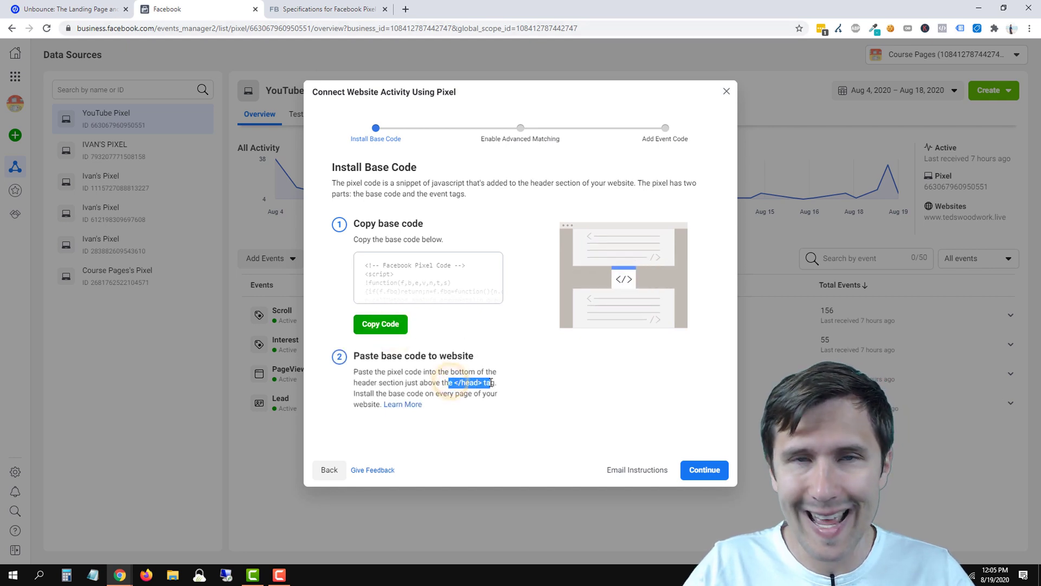
pyautogui.click(70, 9)
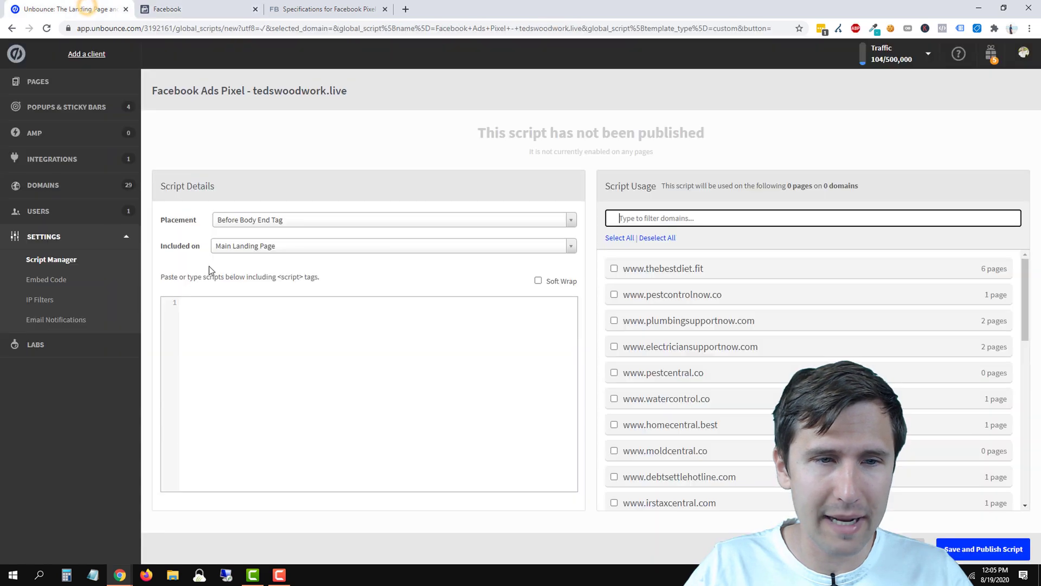
# - Paste the pixel base code, place it in the head on all tedswoodwork.live pages, and publish
pyautogui.click(217, 384)
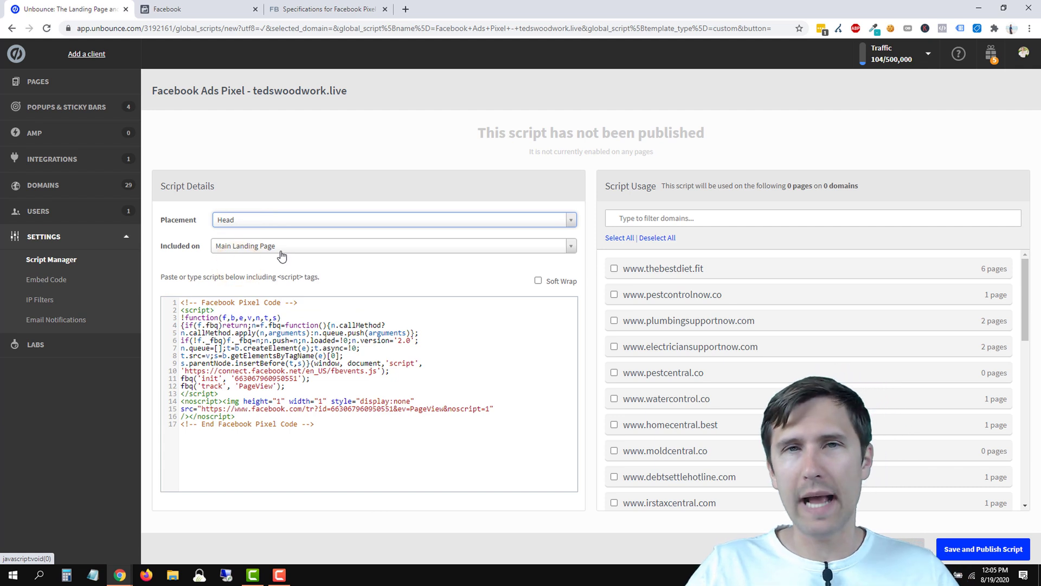
pyautogui.click(391, 245)
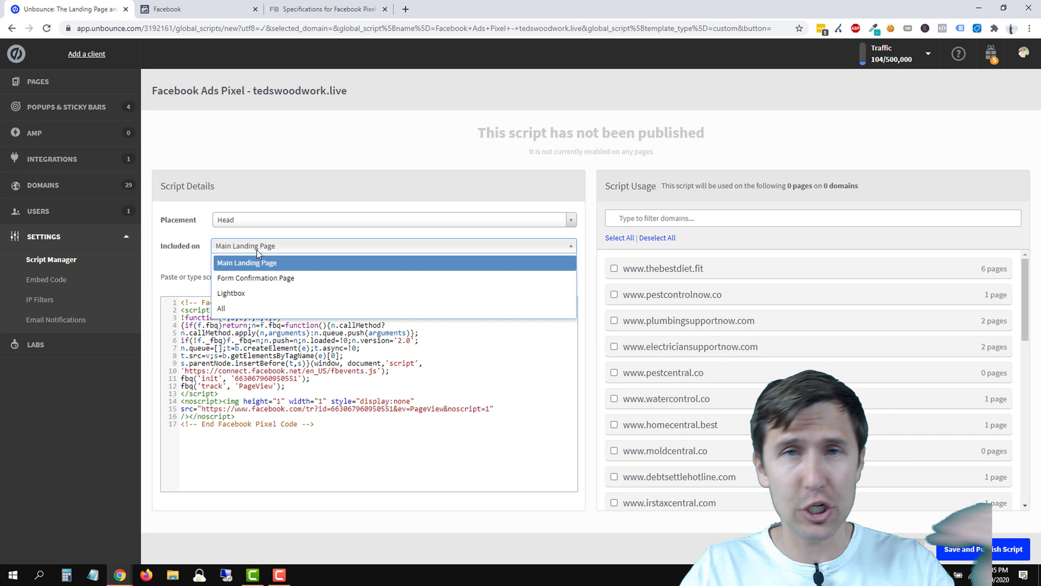
pyautogui.click(221, 308)
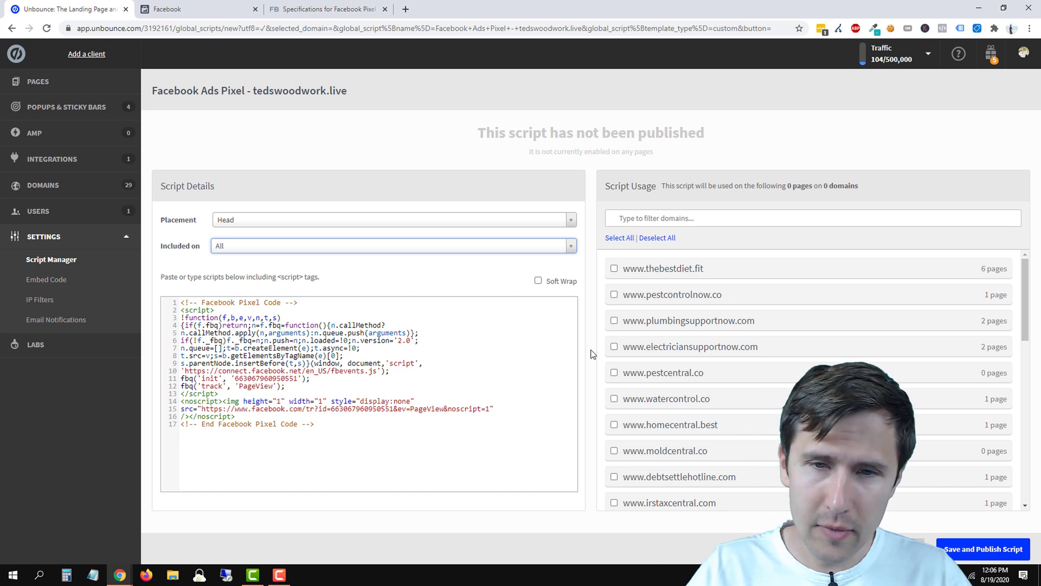
pyautogui.moveTo(740, 395)
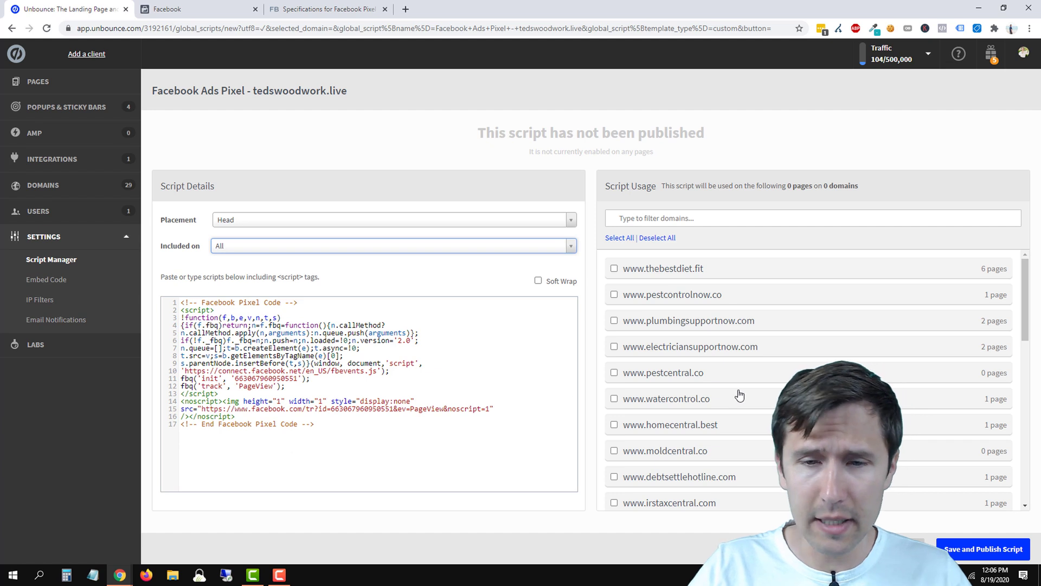
pyautogui.scroll(-3)
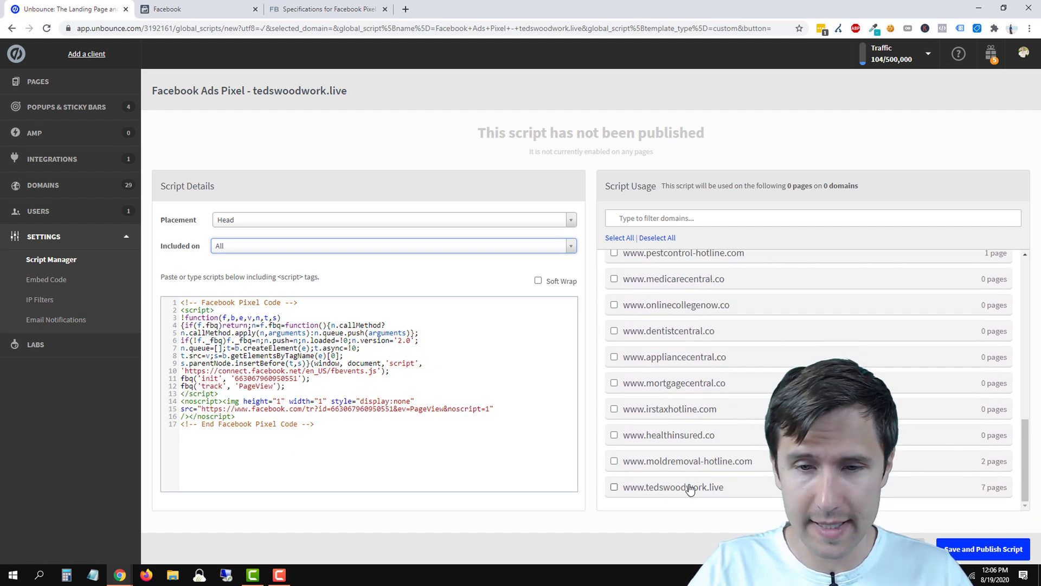
pyautogui.click(614, 487)
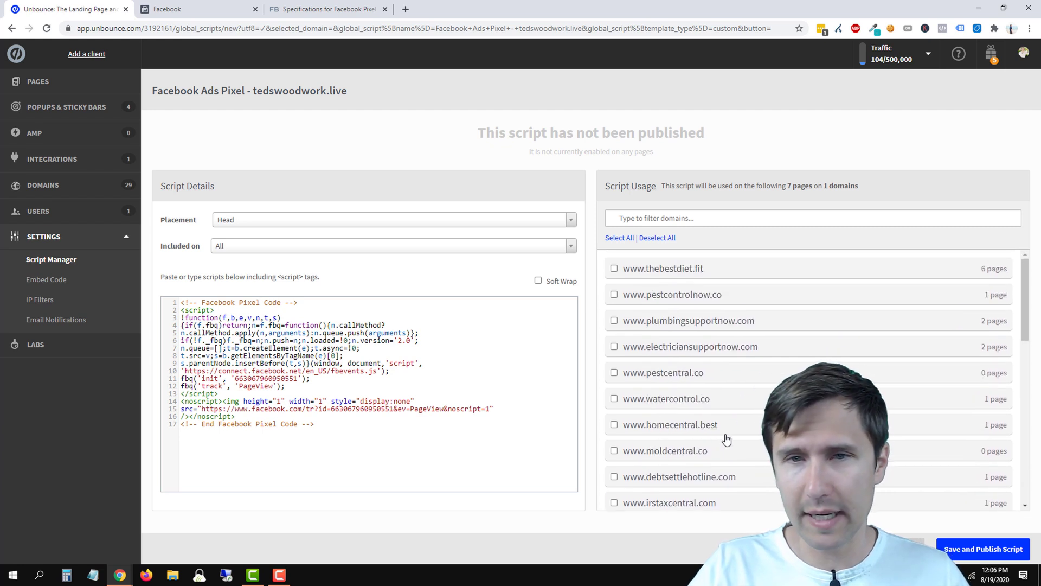
pyautogui.moveTo(485, 213)
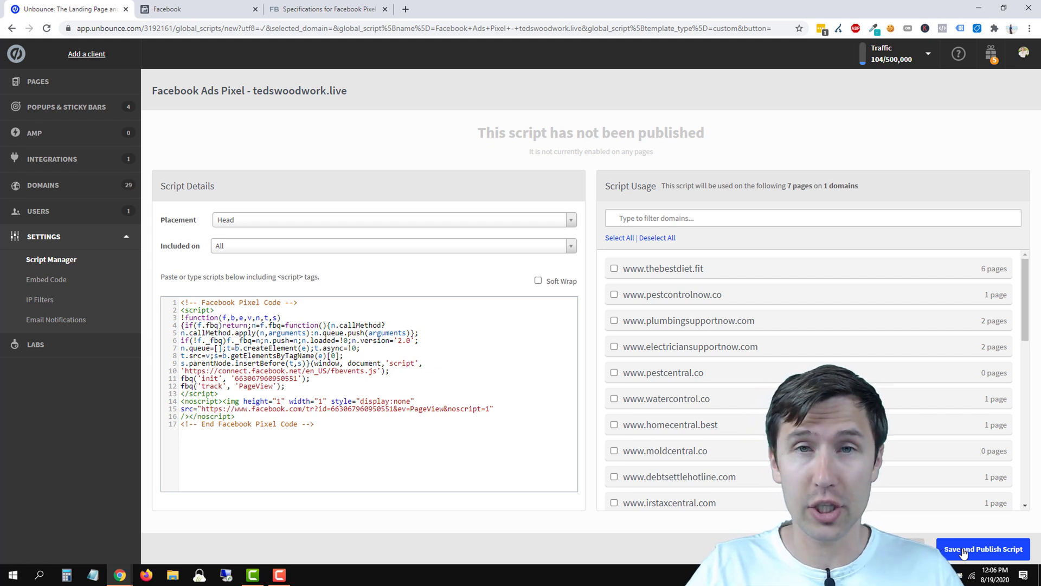
pyautogui.click(984, 548)
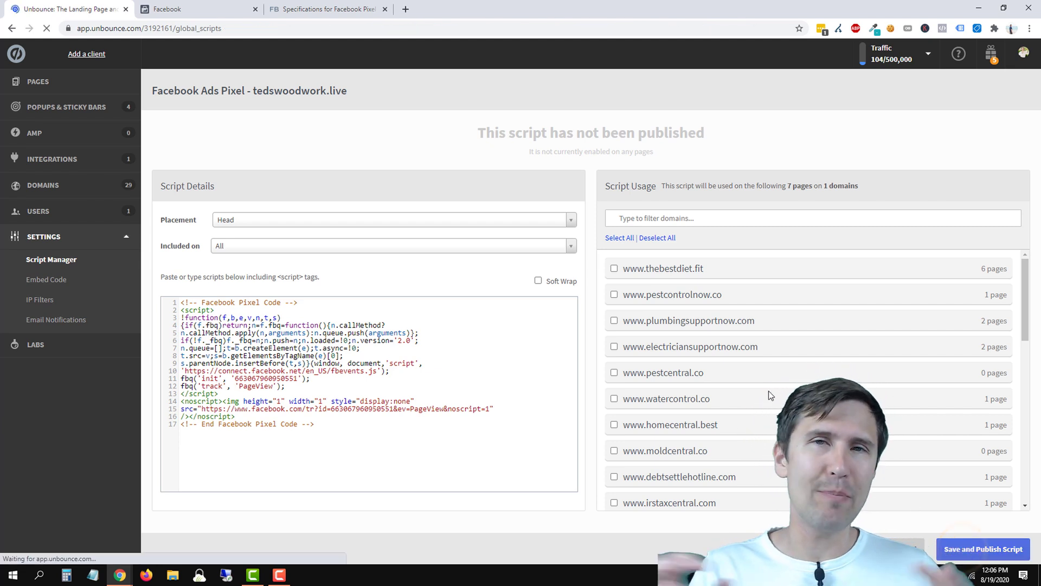
# - Review the pixel script's domain settings and return to the Script Manager list
pyautogui.click(984, 548)
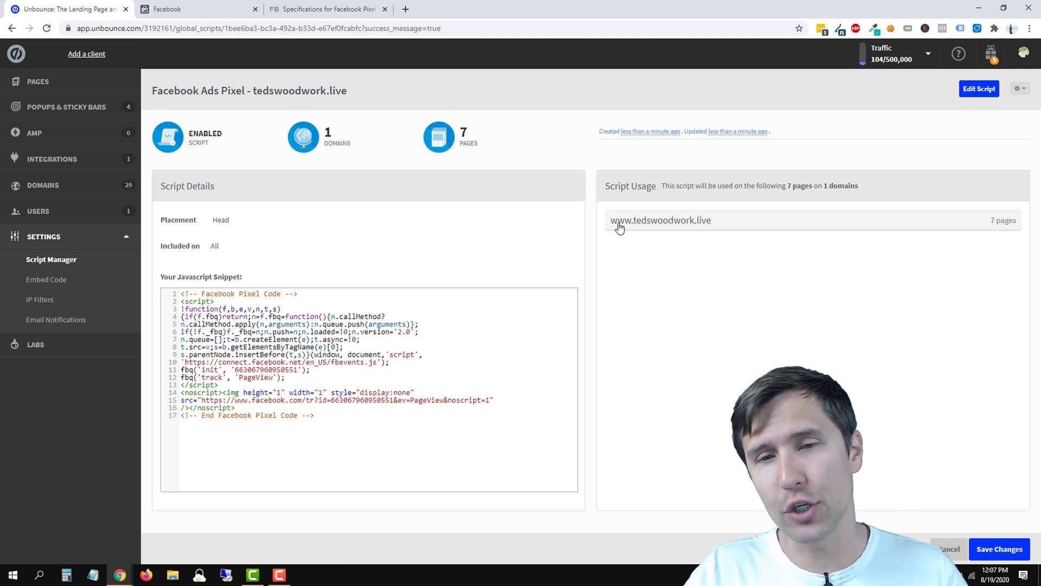
pyautogui.moveTo(705, 239)
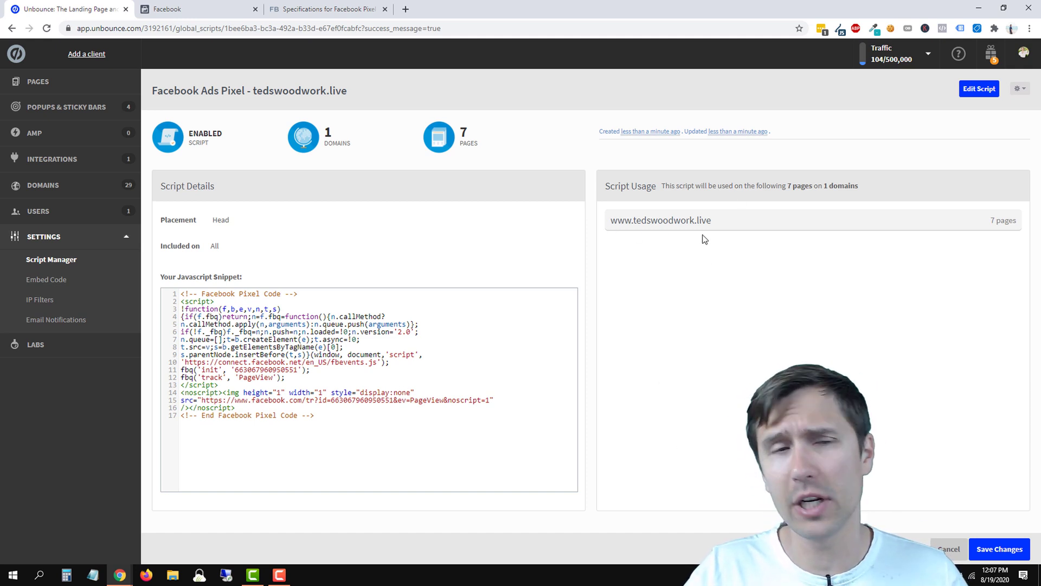
pyautogui.click(979, 88)
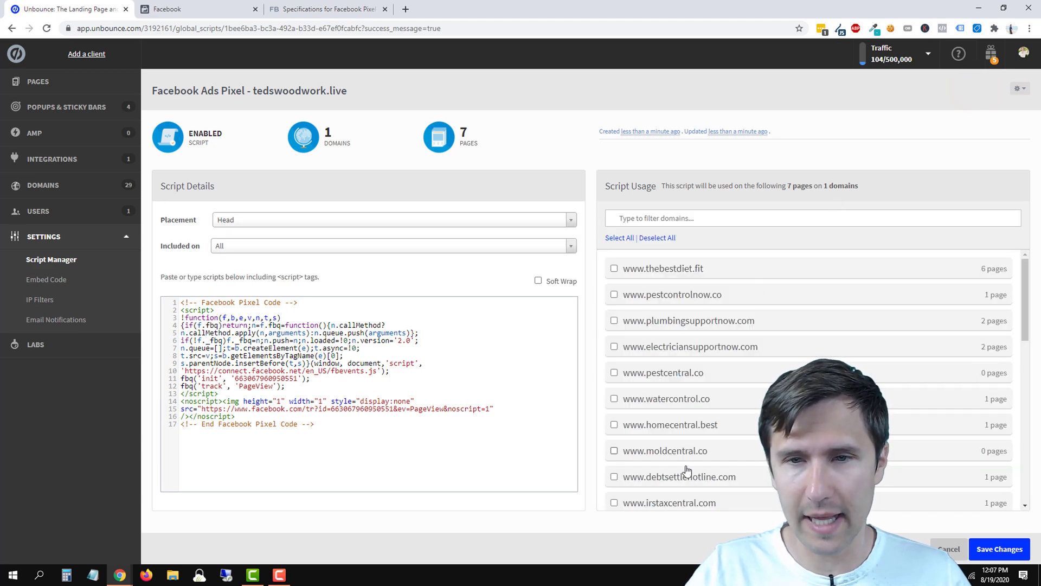
pyautogui.scroll(-3)
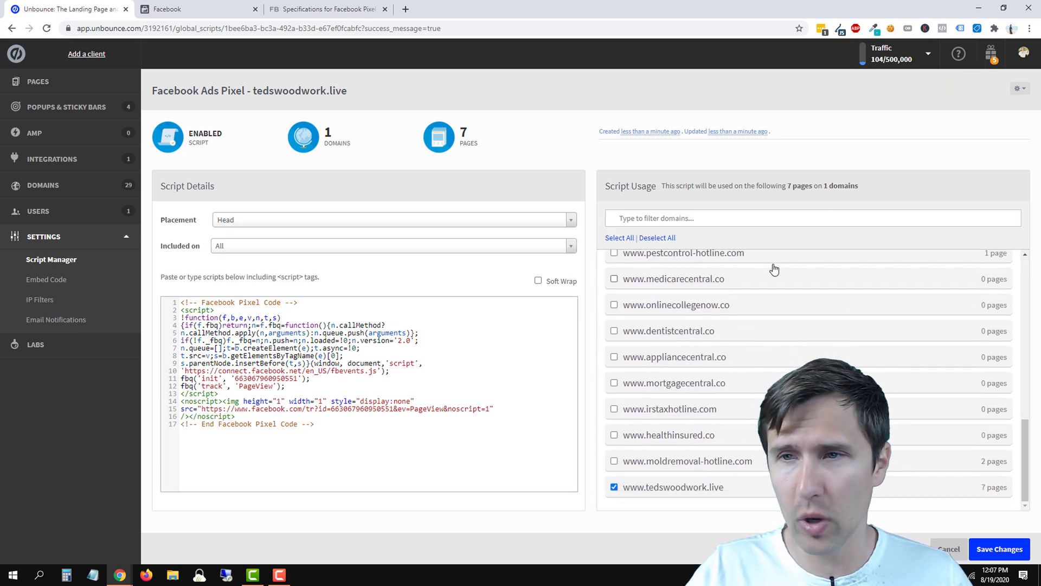
pyautogui.click(1018, 88)
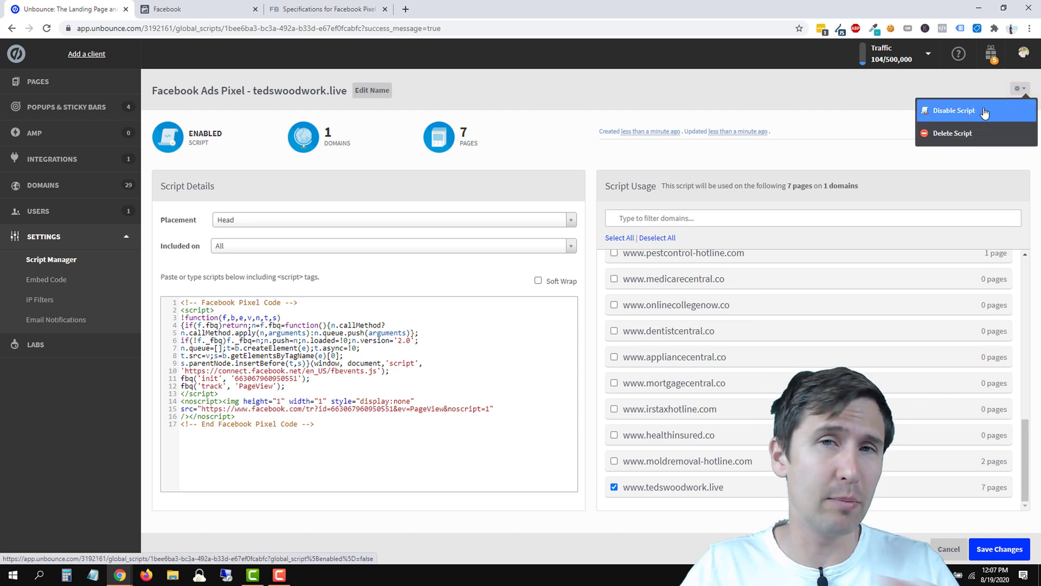
pyautogui.moveTo(984, 134)
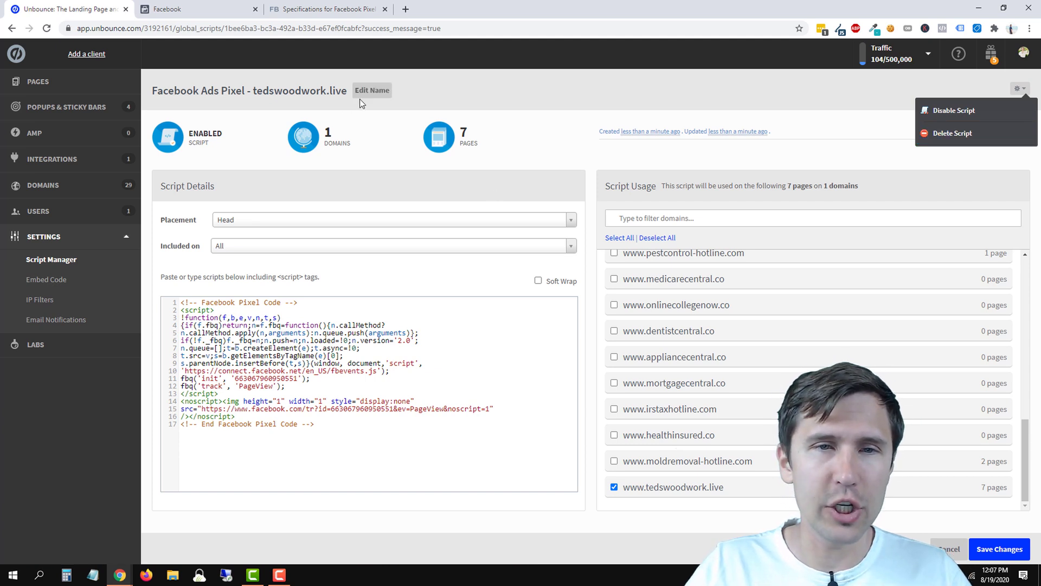
pyautogui.moveTo(73, 266)
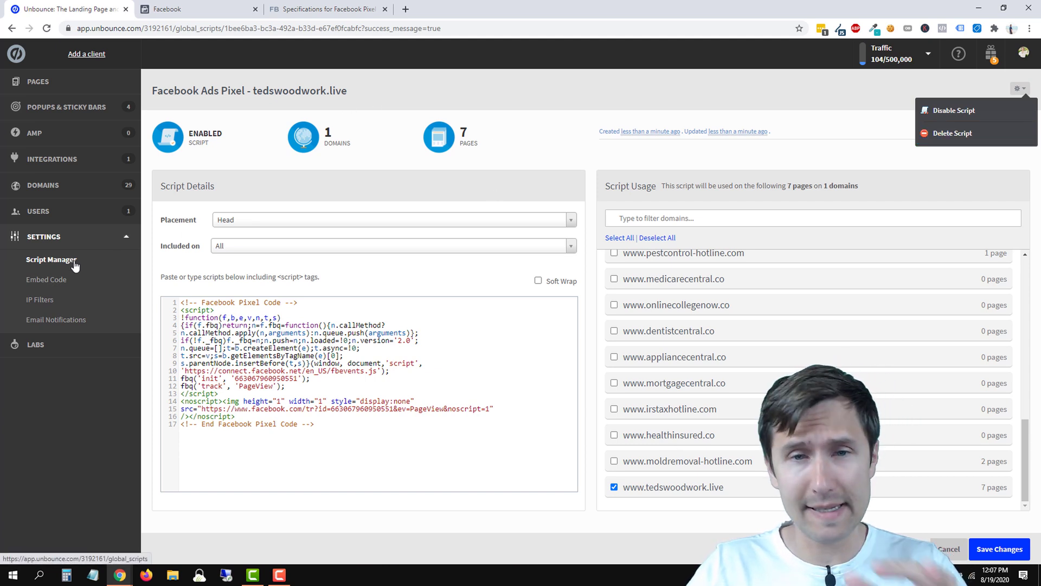
pyautogui.click(51, 259)
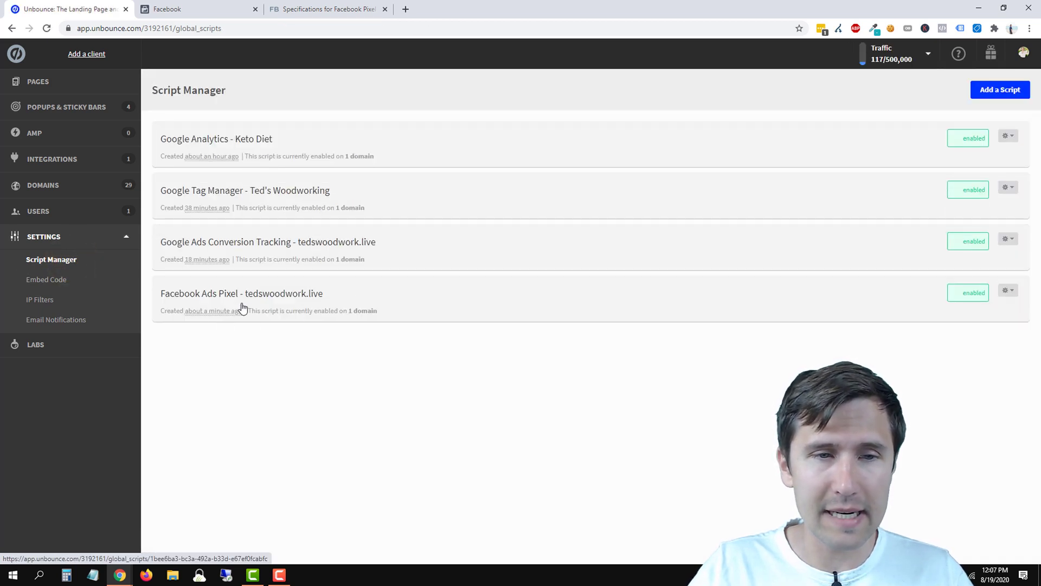
# - Open the Facebook Ads Pixel script, then go to the All Pages list
pyautogui.click(232, 295)
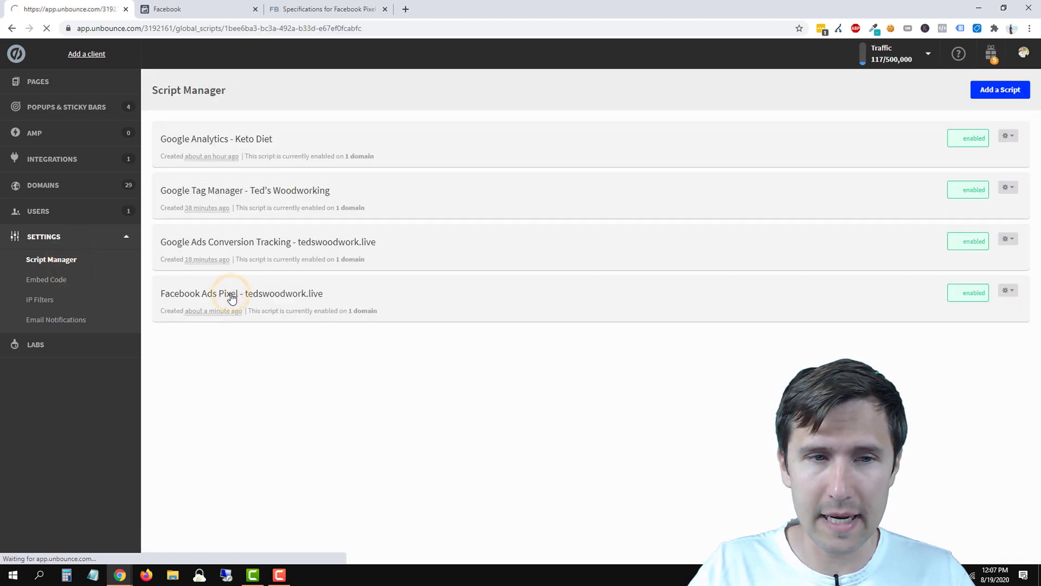
pyautogui.click(231, 294)
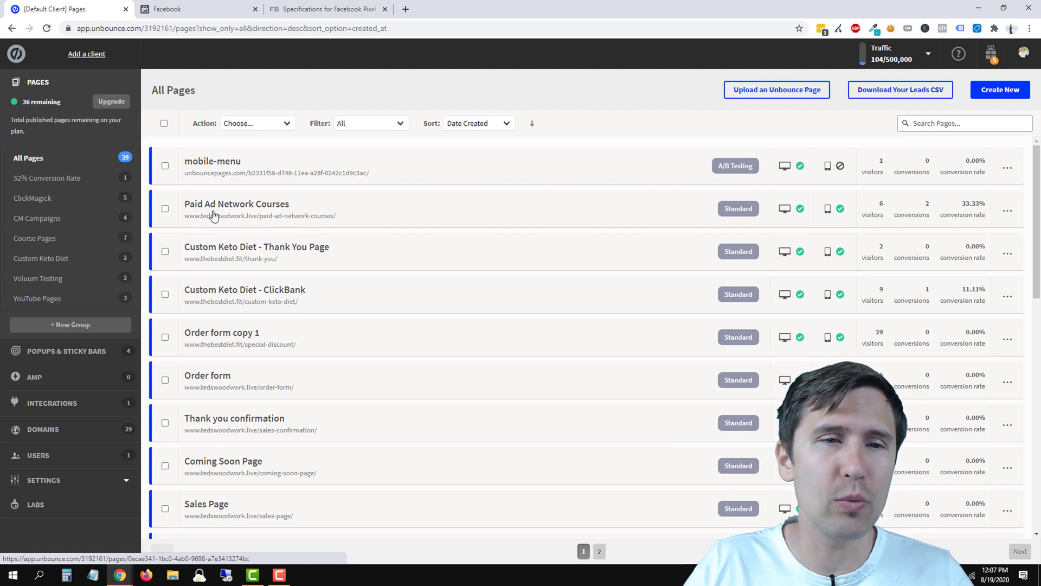
pyautogui.moveTo(215, 214)
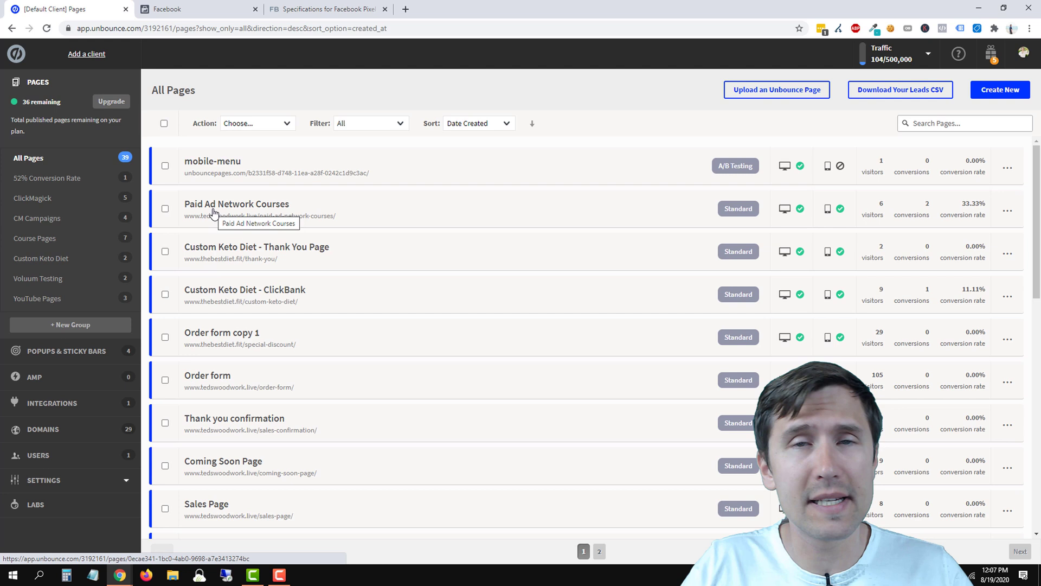
# - Open Paid Ad Network Courses and launch its live tedswoodwork.live URL in a new tab
pyautogui.click(214, 204)
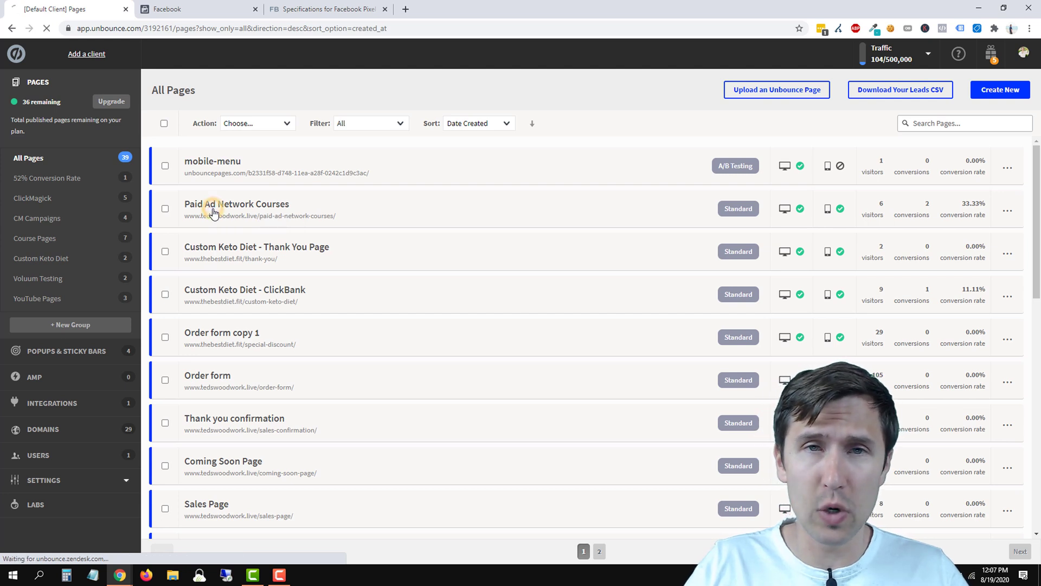
pyautogui.click(223, 204)
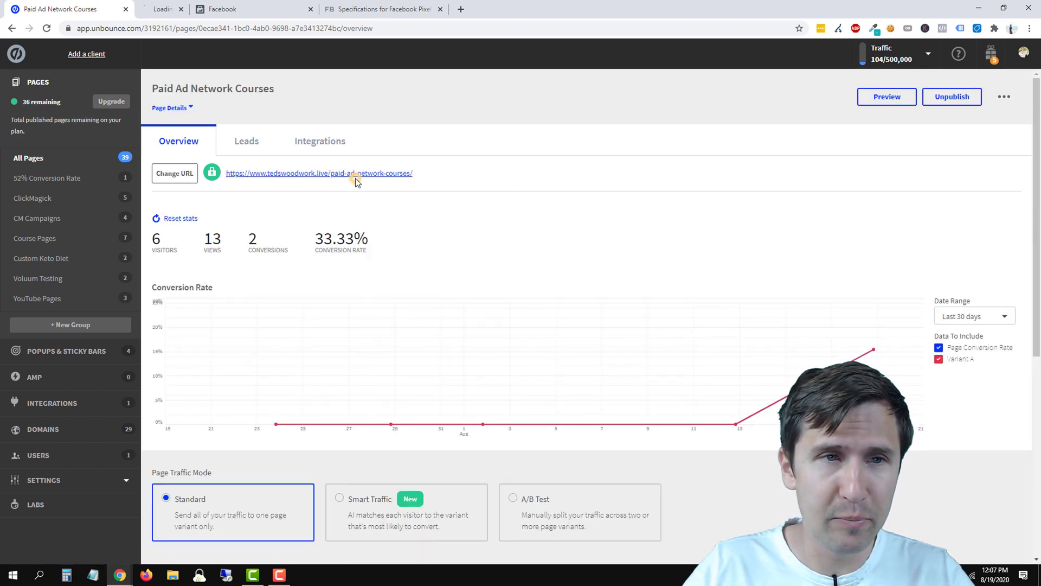
pyautogui.click(340, 173)
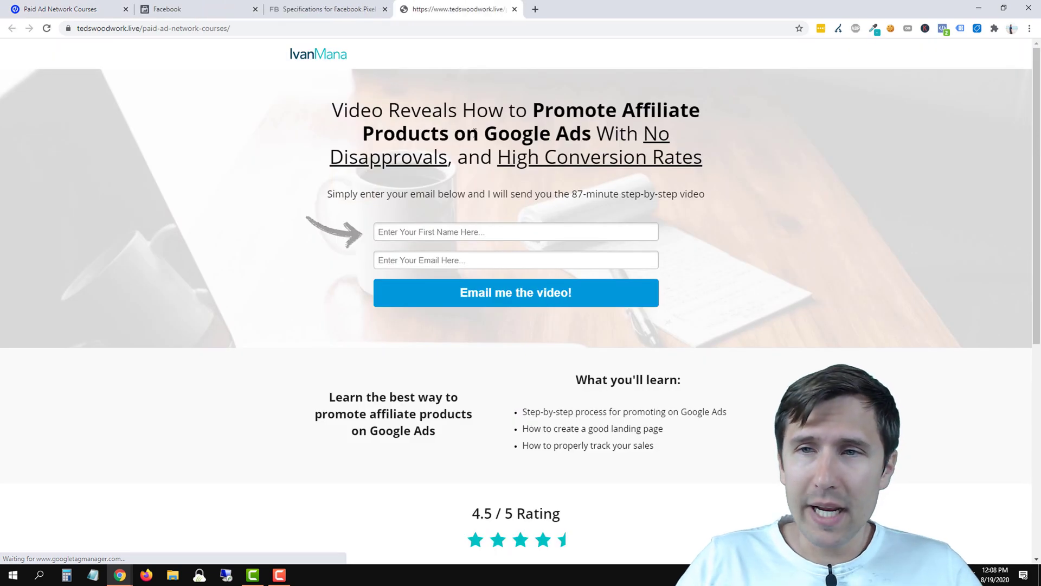
pyautogui.click(944, 28)
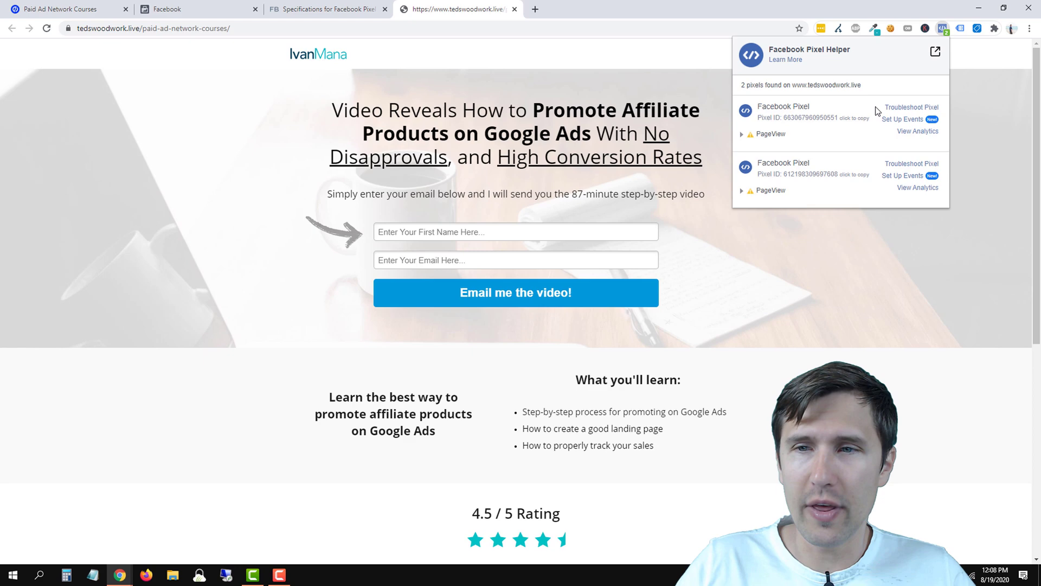
pyautogui.click(168, 9)
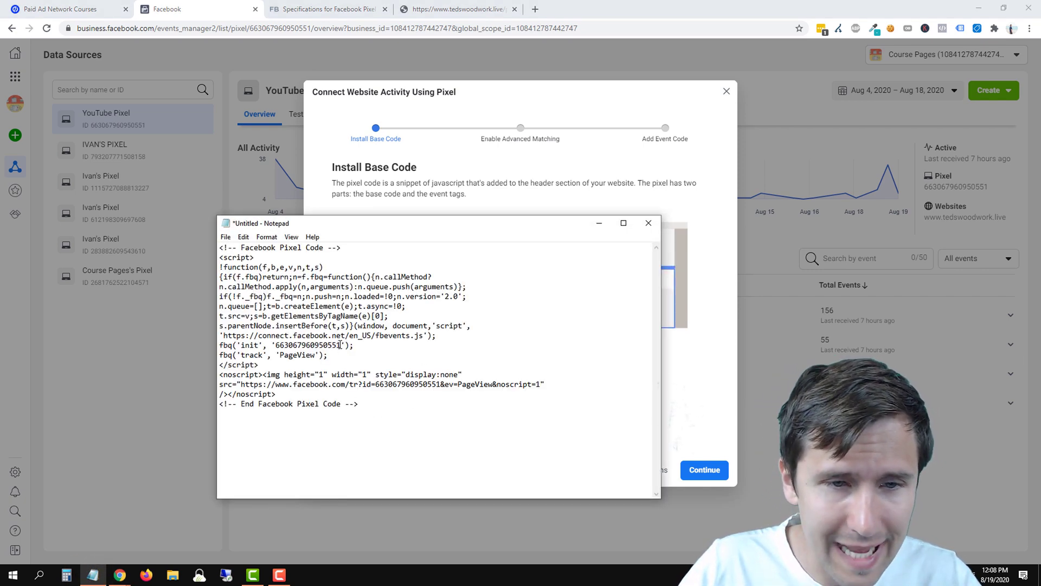
pyautogui.doubleClick(328, 345)
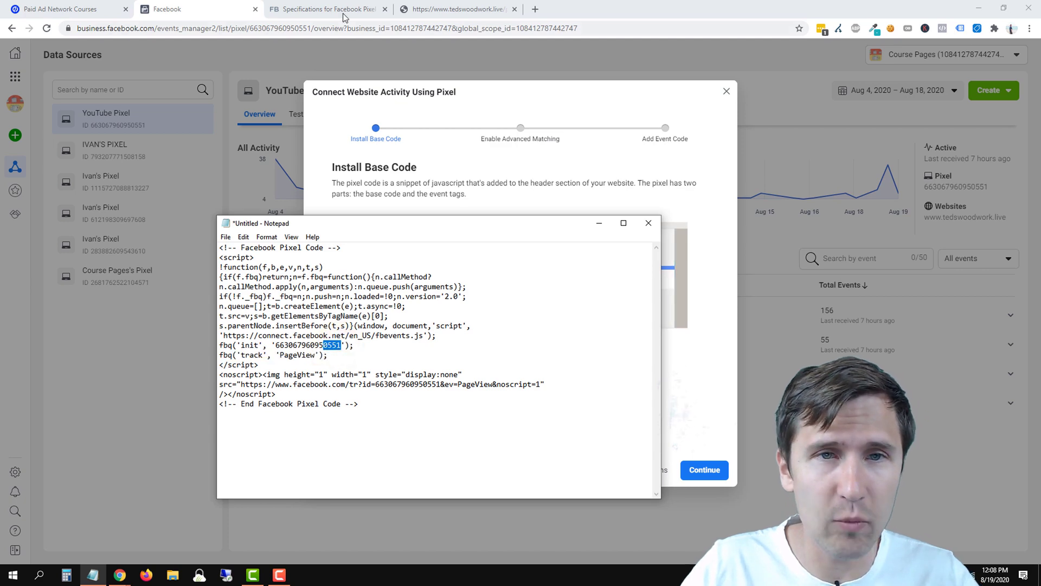
pyautogui.click(457, 9)
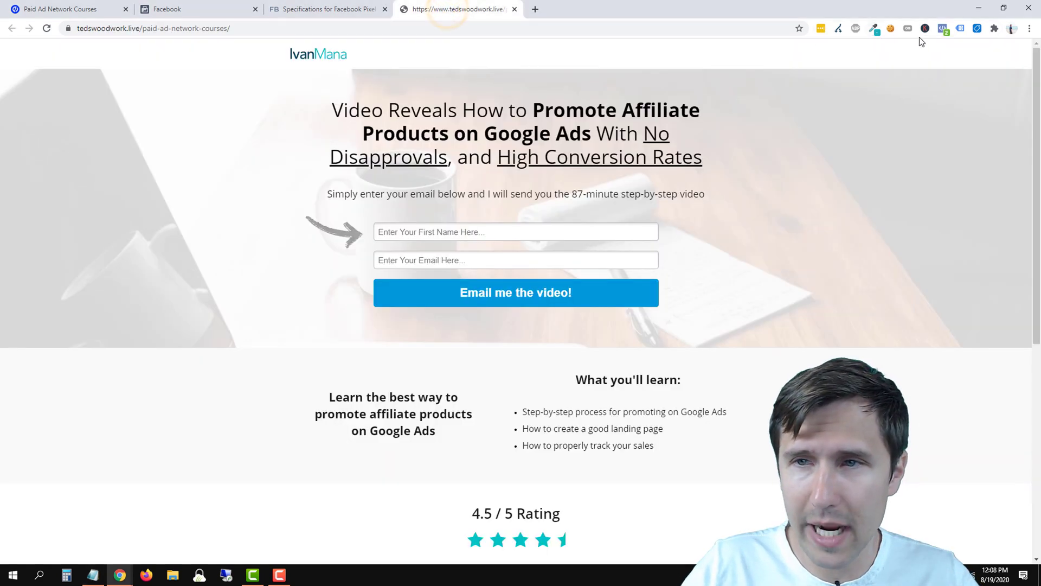
pyautogui.click(940, 28)
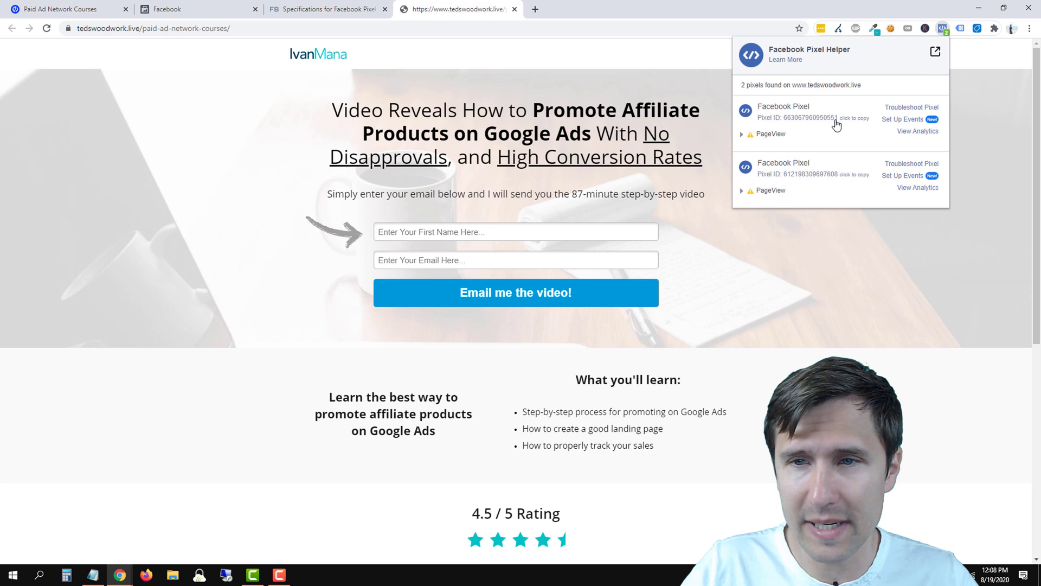
pyautogui.moveTo(845, 147)
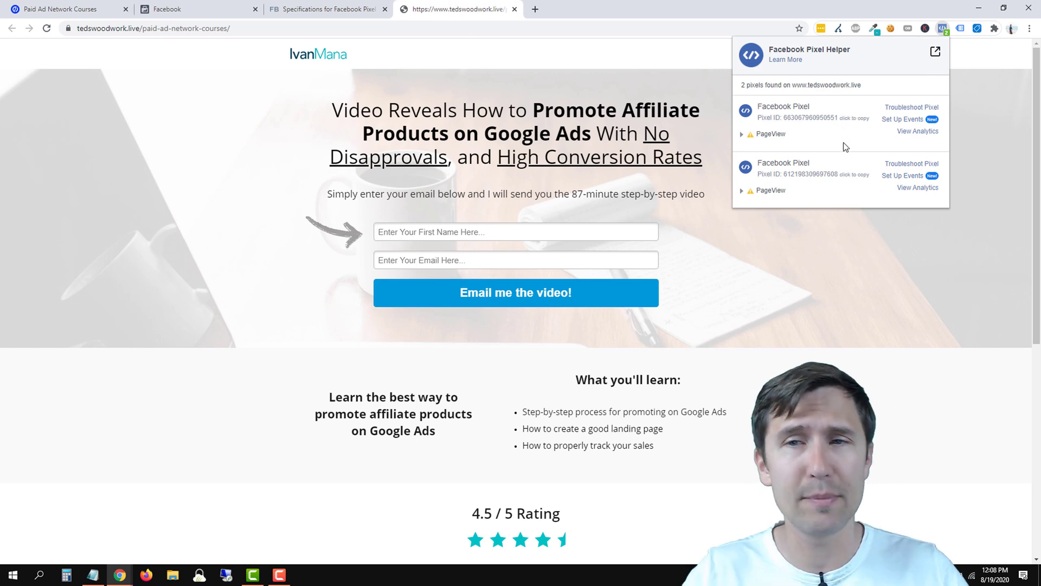
pyautogui.moveTo(772, 50)
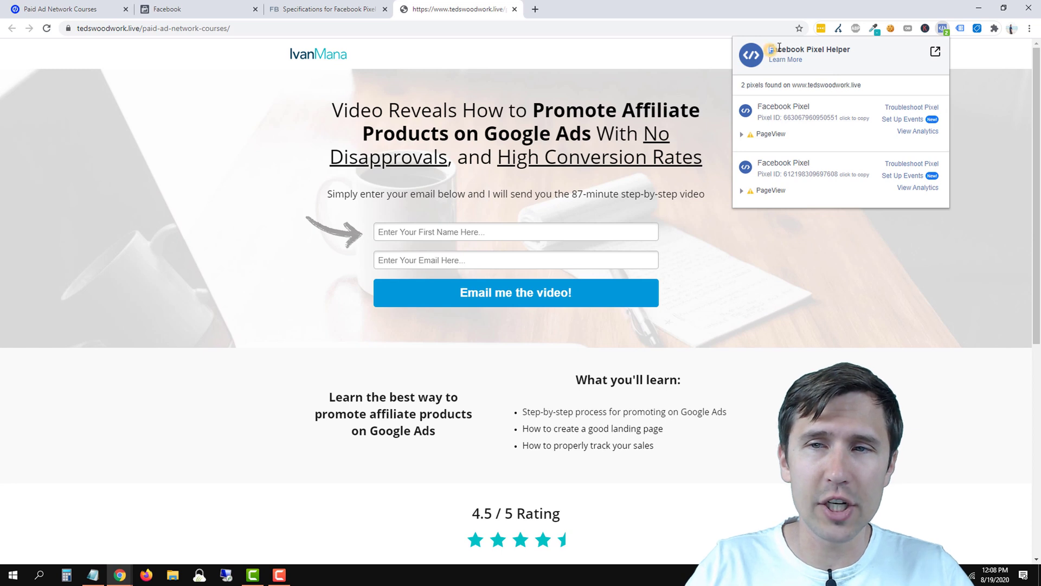
pyautogui.doubleClick(807, 49)
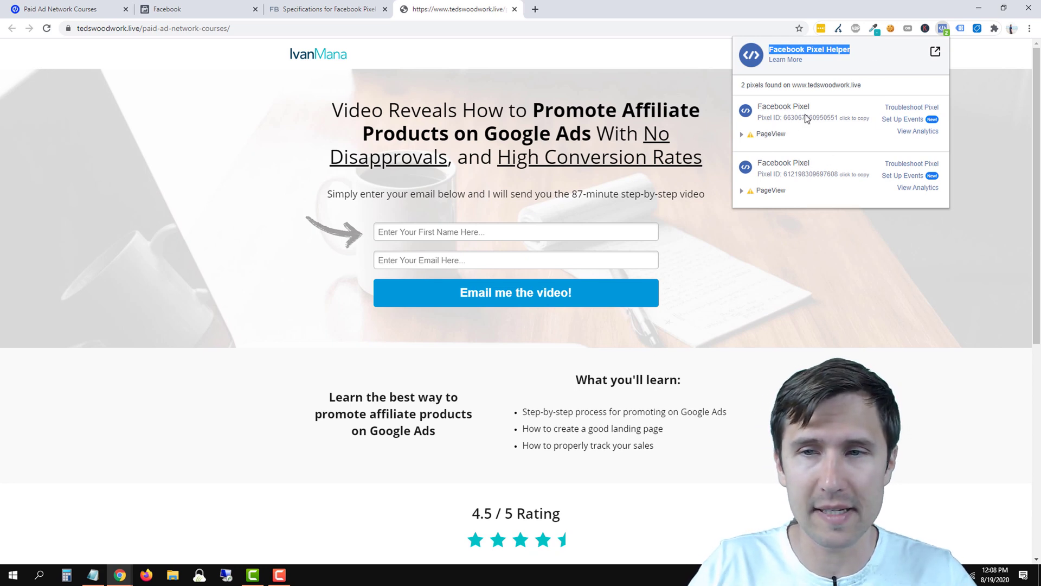
pyautogui.moveTo(818, 186)
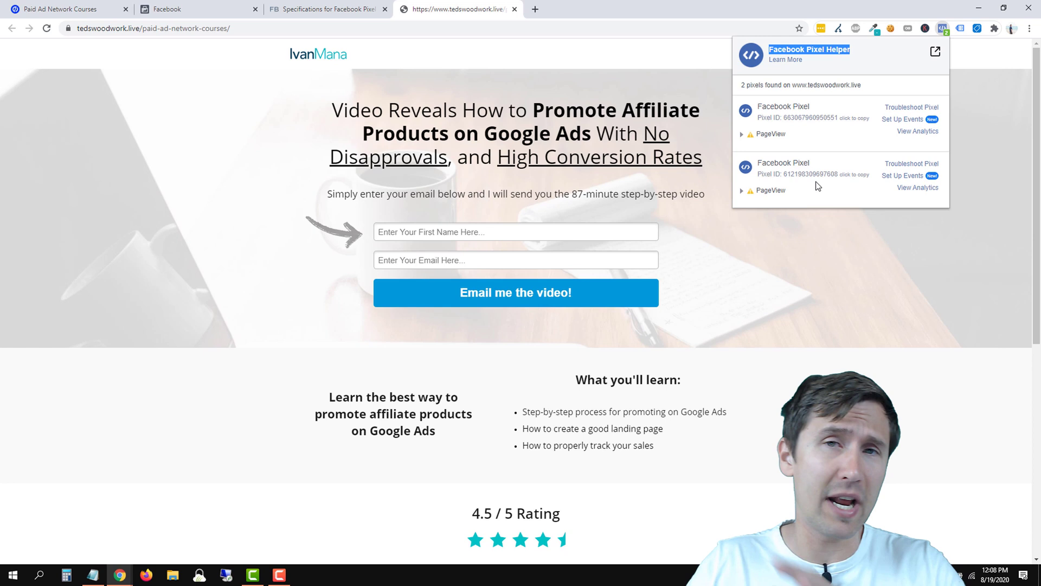
pyautogui.moveTo(810, 196)
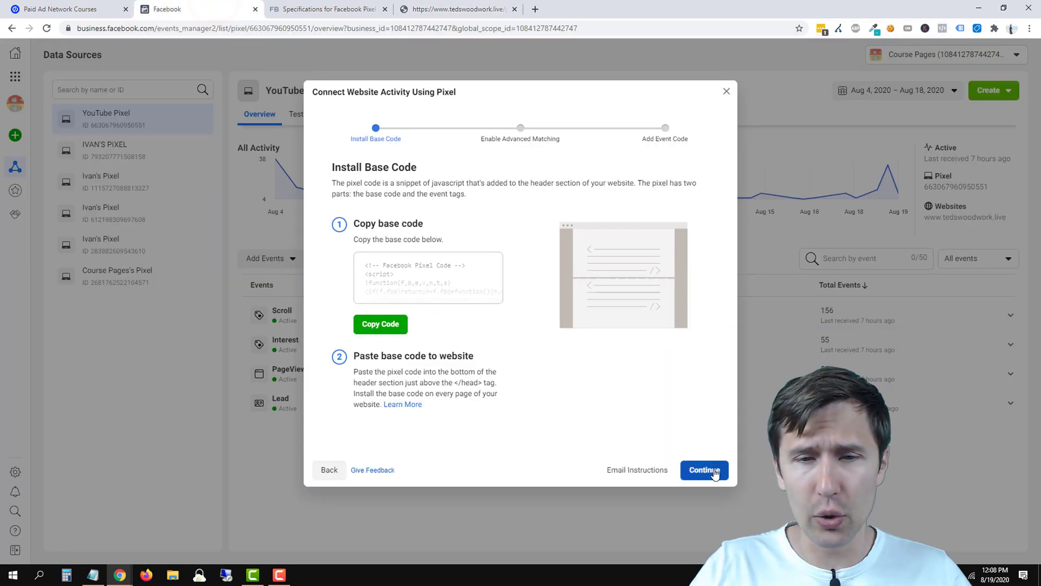
pyautogui.click(704, 470)
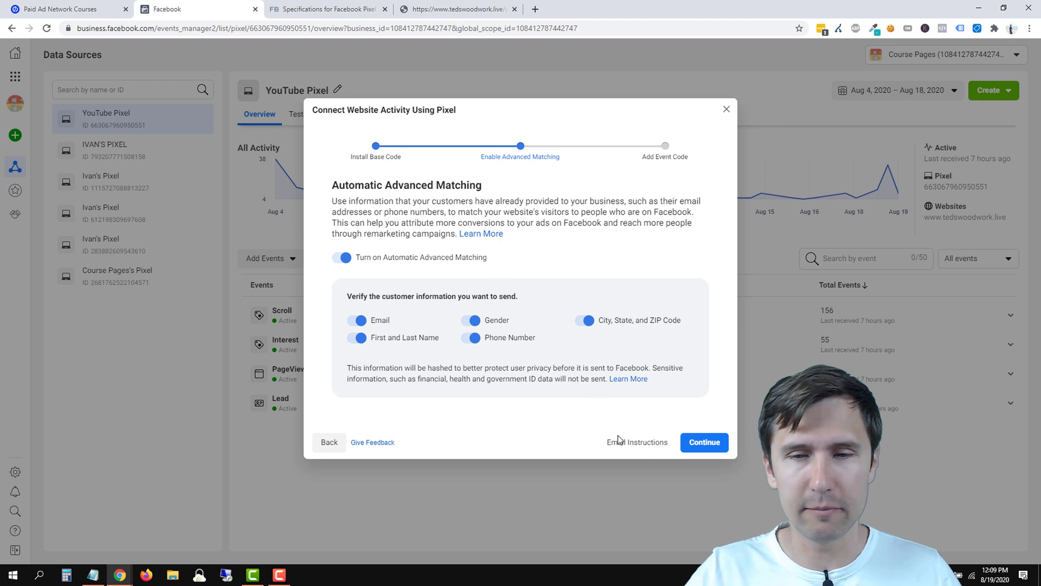
# - Continue past Automatic Advanced Matching and choose to install events using code
pyautogui.click(704, 442)
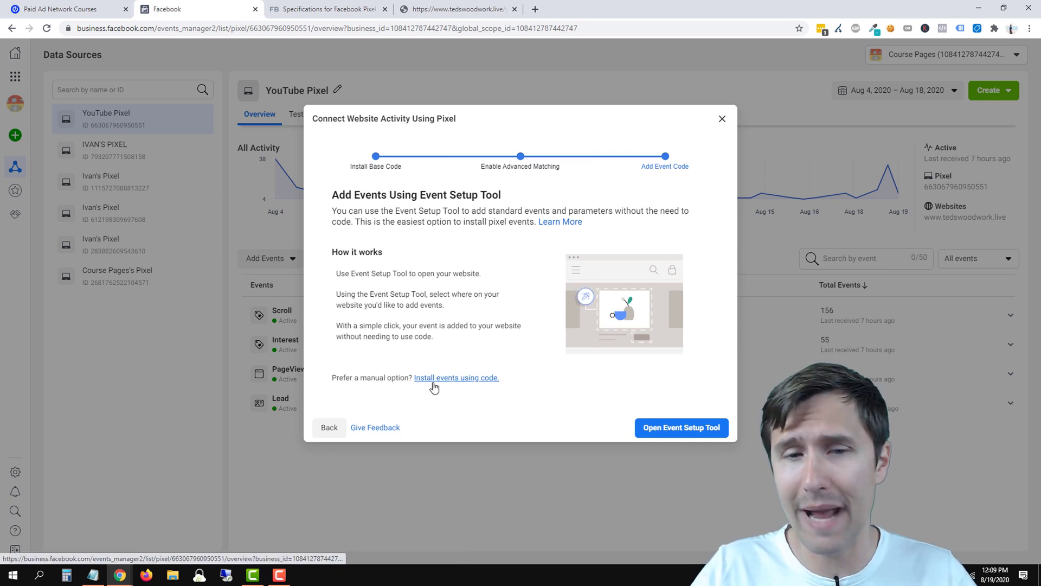
pyautogui.click(456, 377)
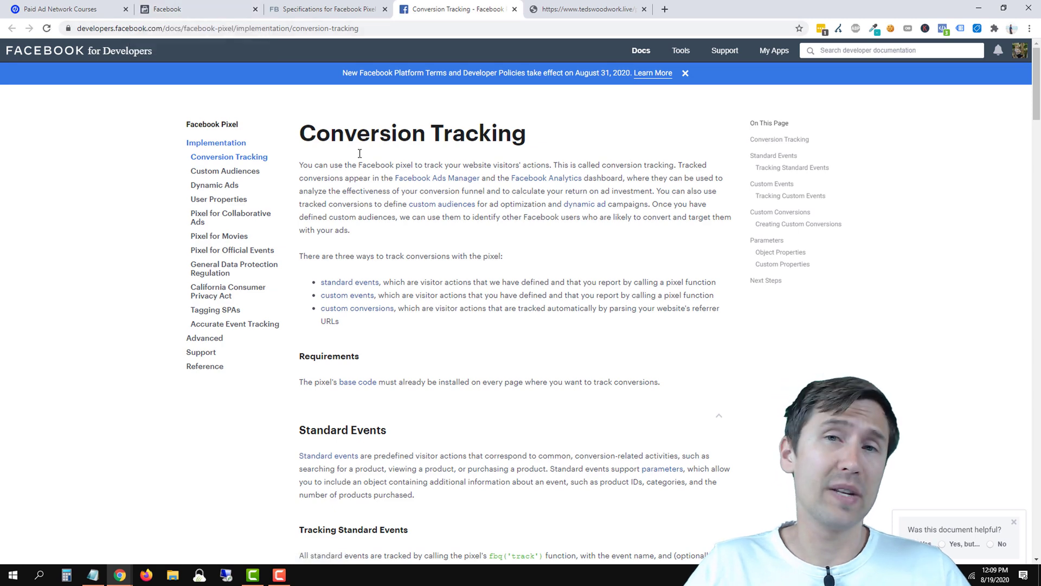
# - Open the pixel standard events specifications, then return to the Paid Ad Network Courses overview
pyautogui.click(586, 10)
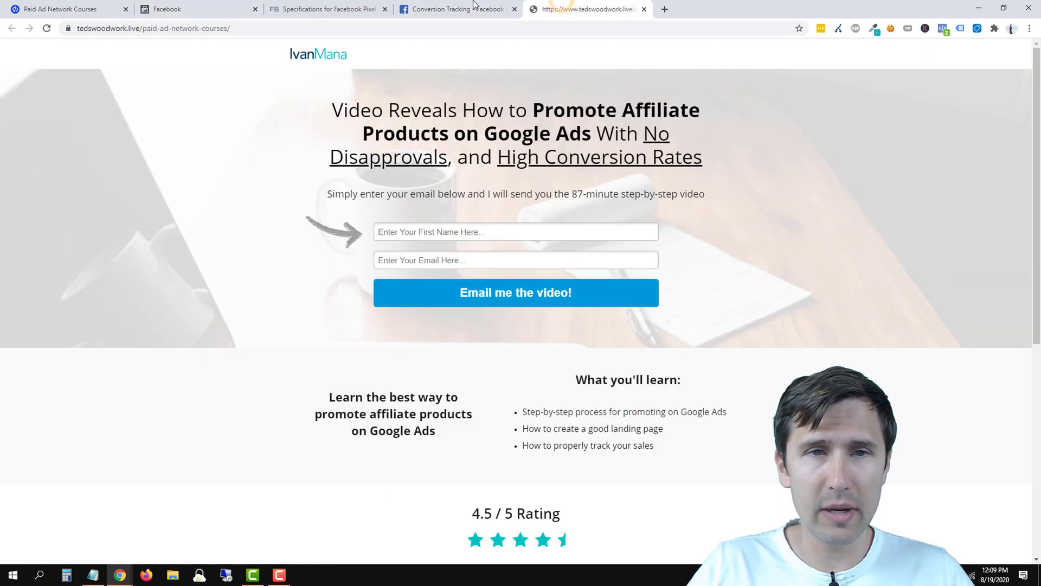
pyautogui.click(449, 10)
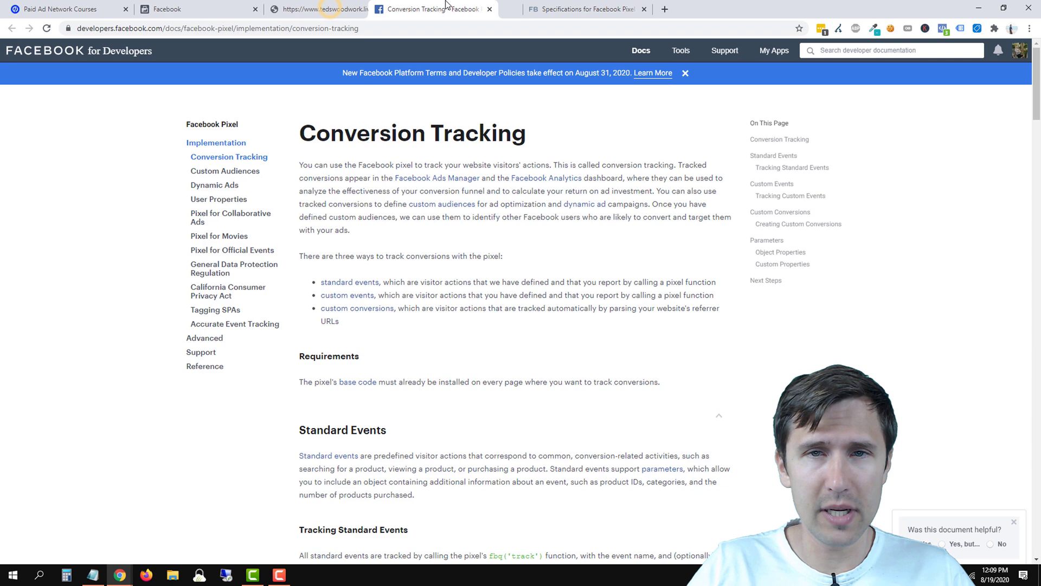
pyautogui.click(584, 9)
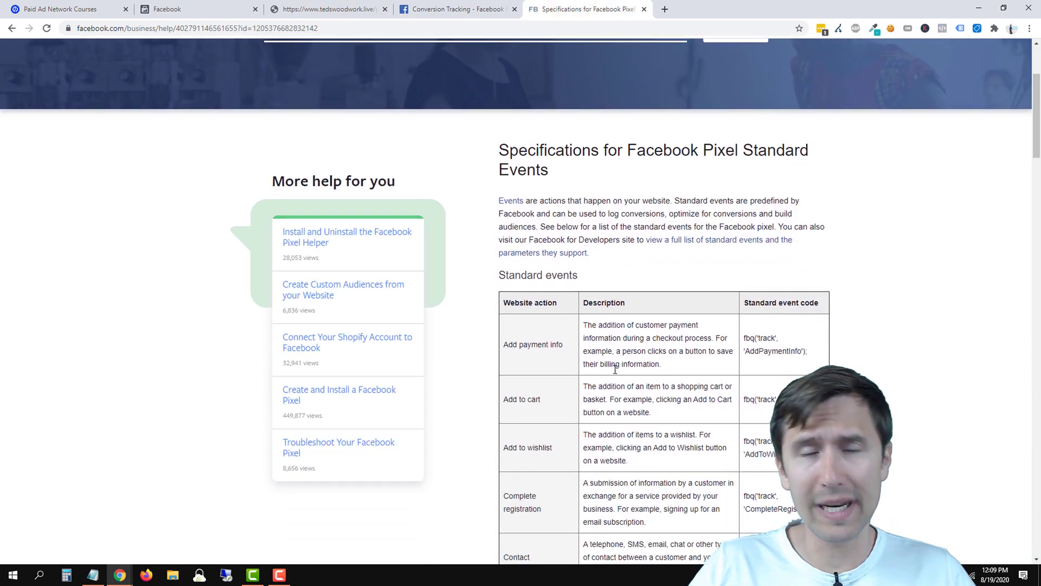
pyautogui.scroll(-3)
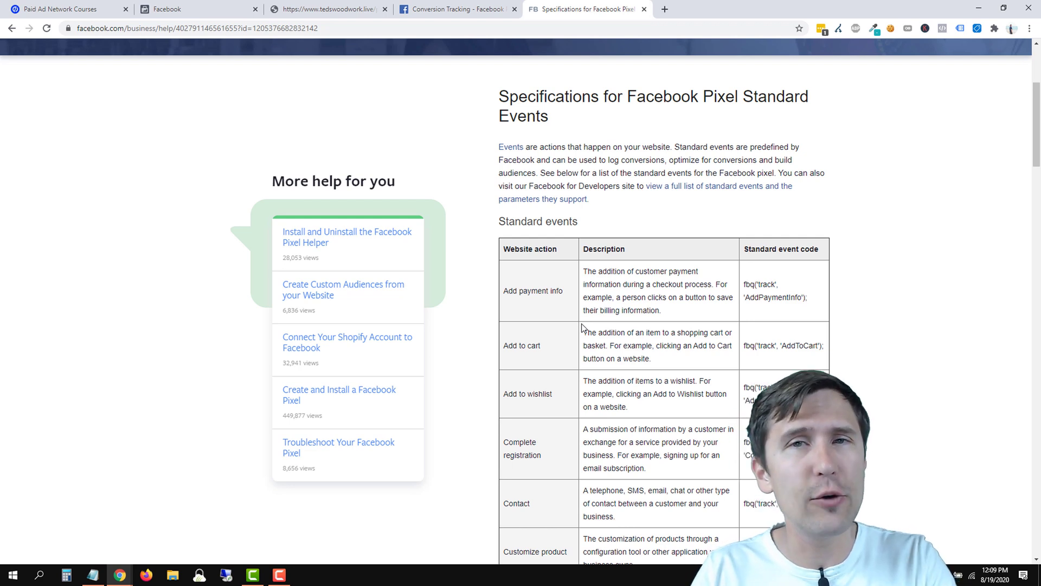
pyautogui.moveTo(332, 187)
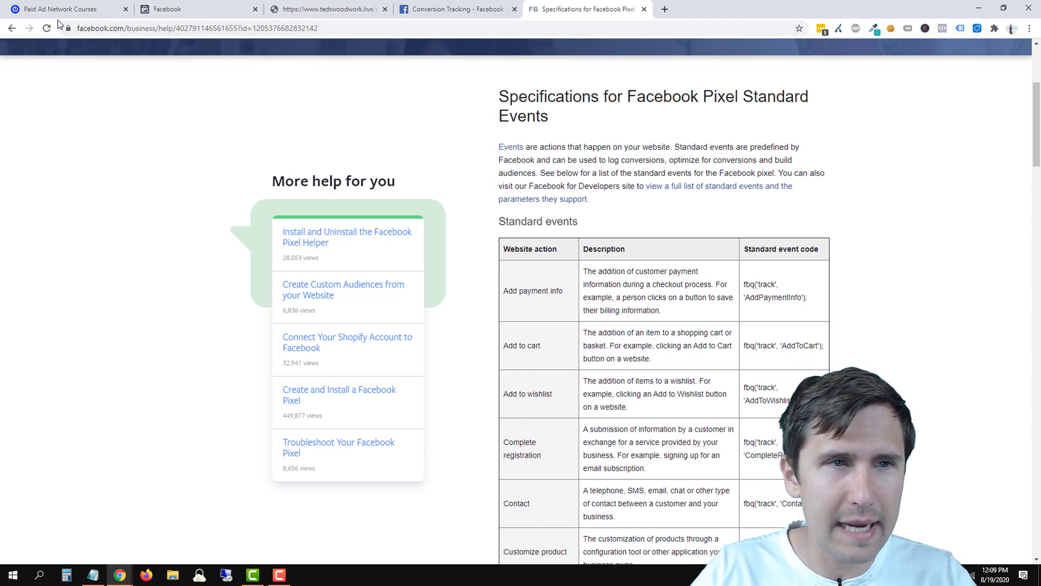
pyautogui.click(64, 9)
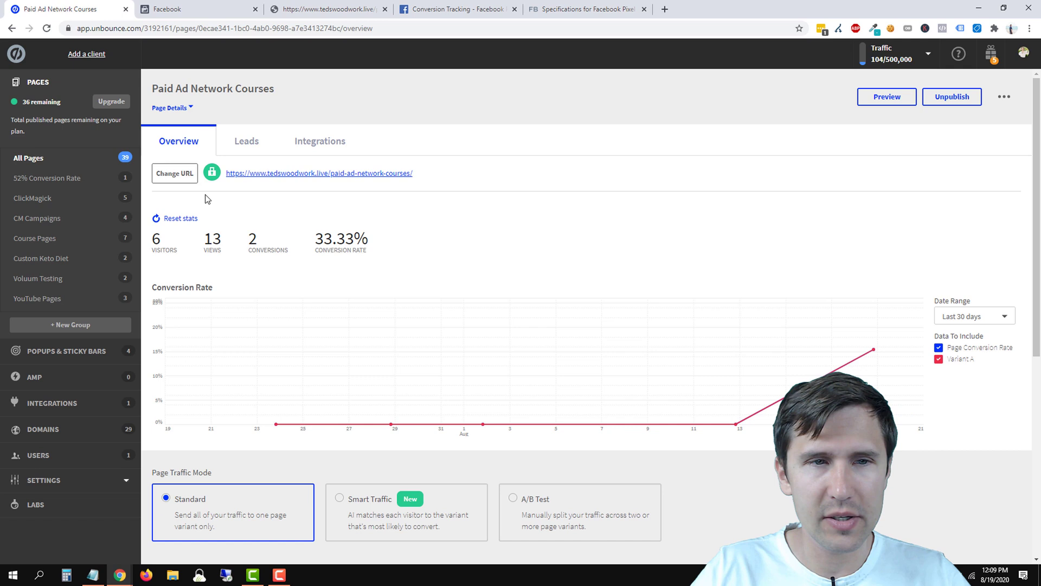
pyautogui.moveTo(247, 151)
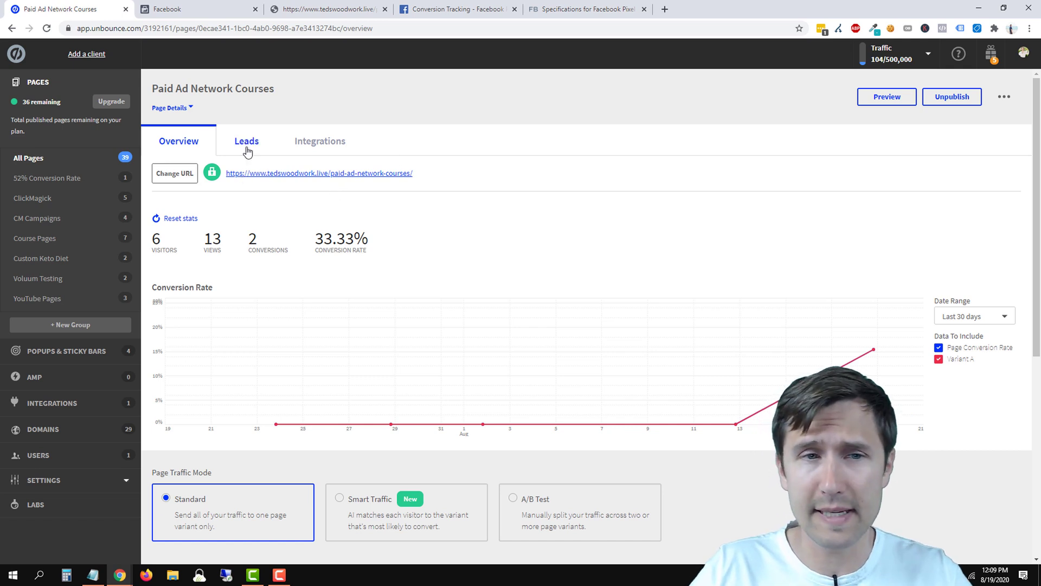
pyautogui.moveTo(696, 242)
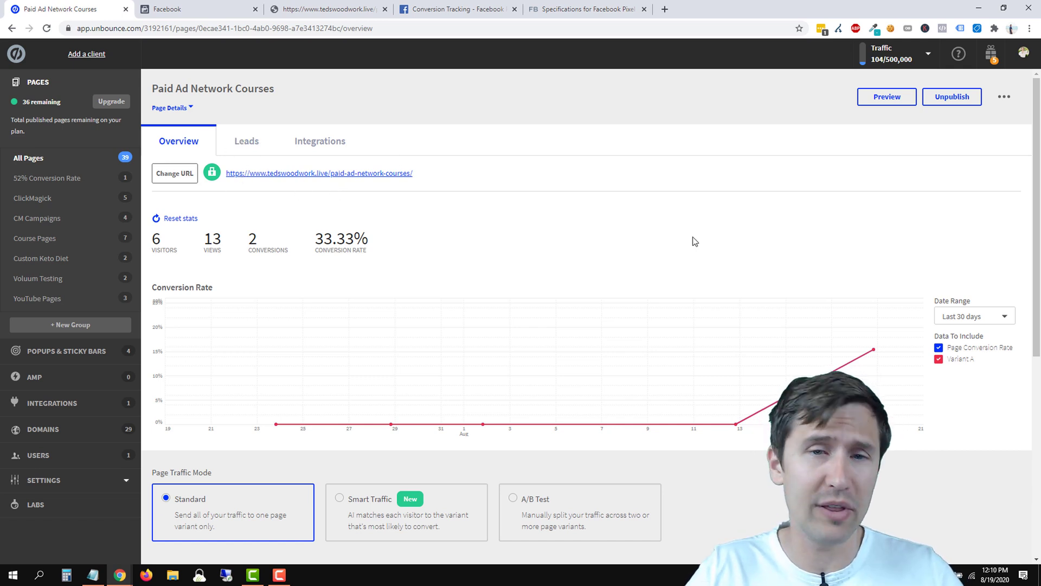
# - Edit the First Variant's form confirmation dialog and add an empty Javascript 1
pyautogui.scroll(-3)
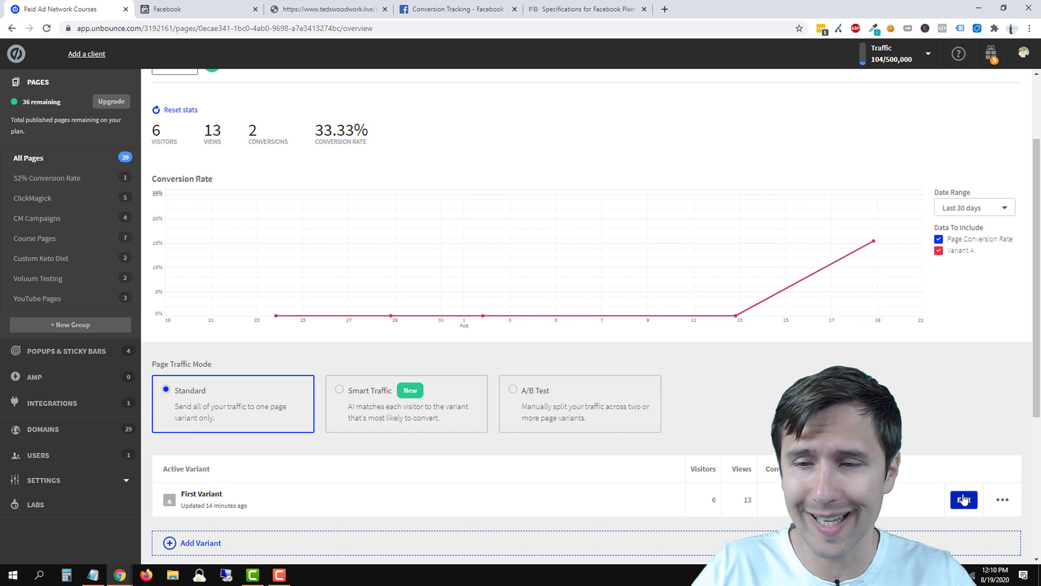
pyautogui.click(963, 499)
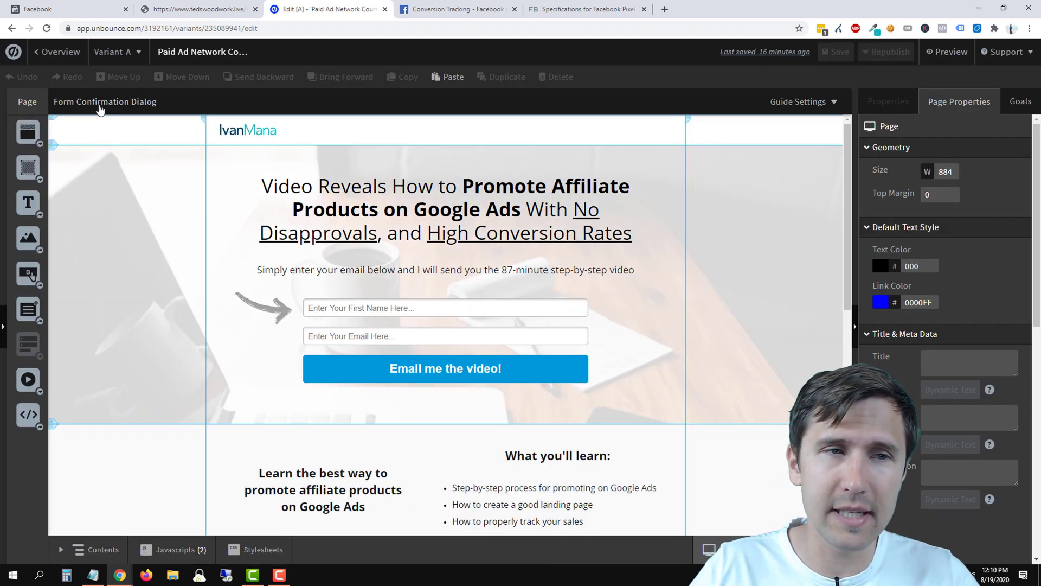
pyautogui.click(104, 101)
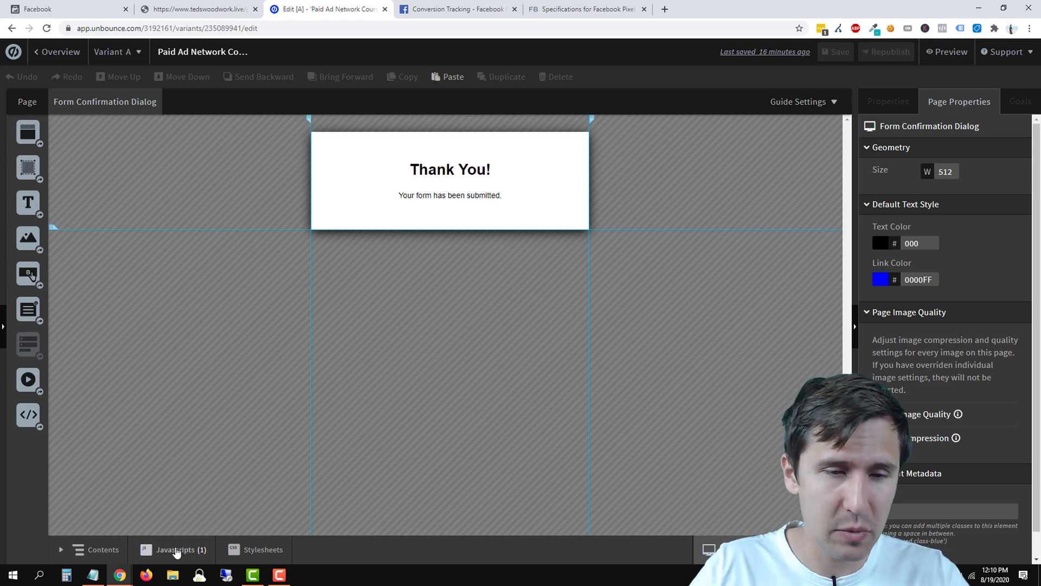
pyautogui.click(175, 549)
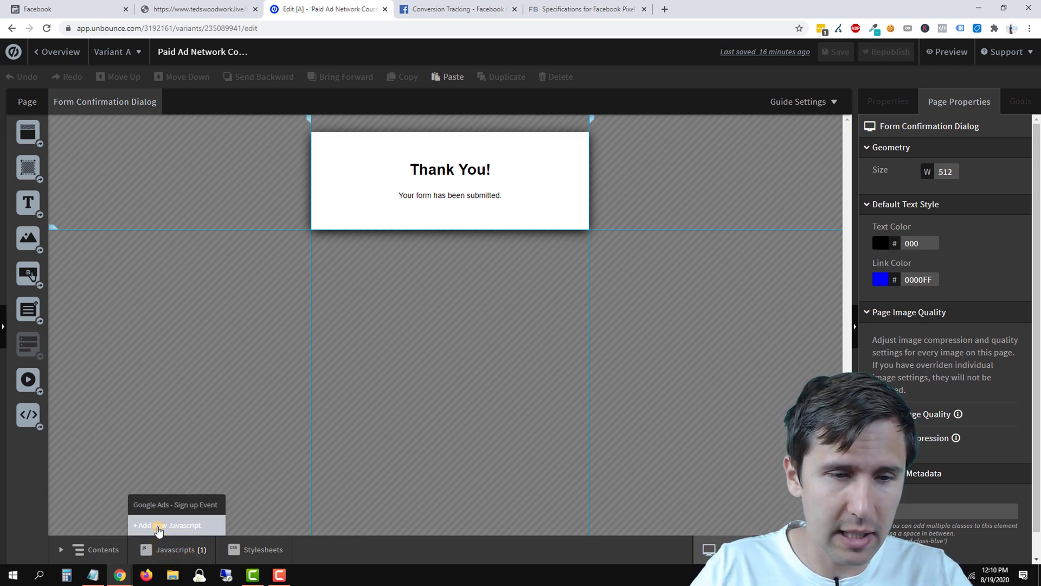
pyautogui.click(167, 525)
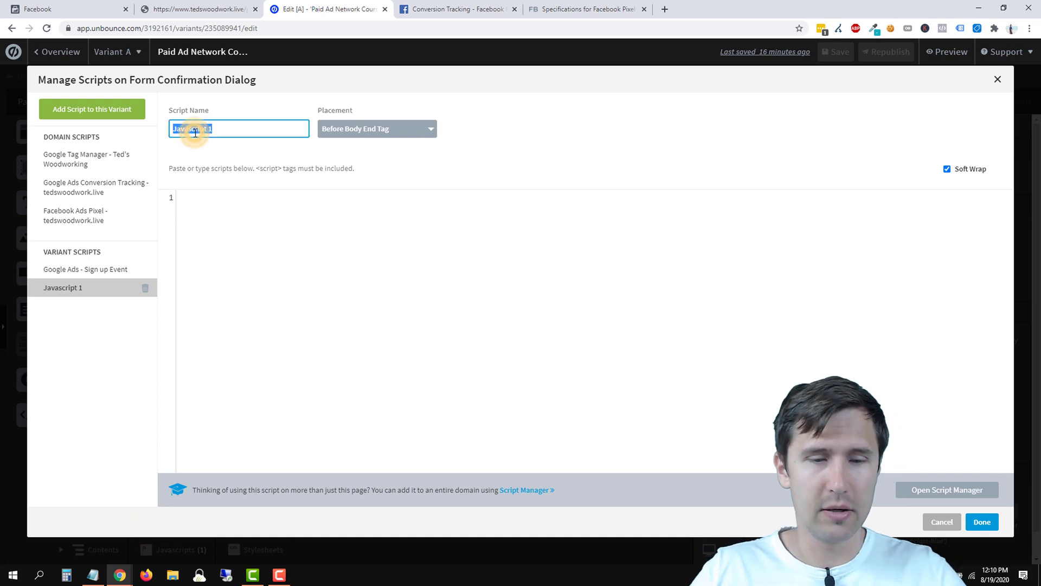
# - Name the script 'Facebook Ads - Sign up Event' and set its placement to Head
pyautogui.write('Facebook Ads - S')
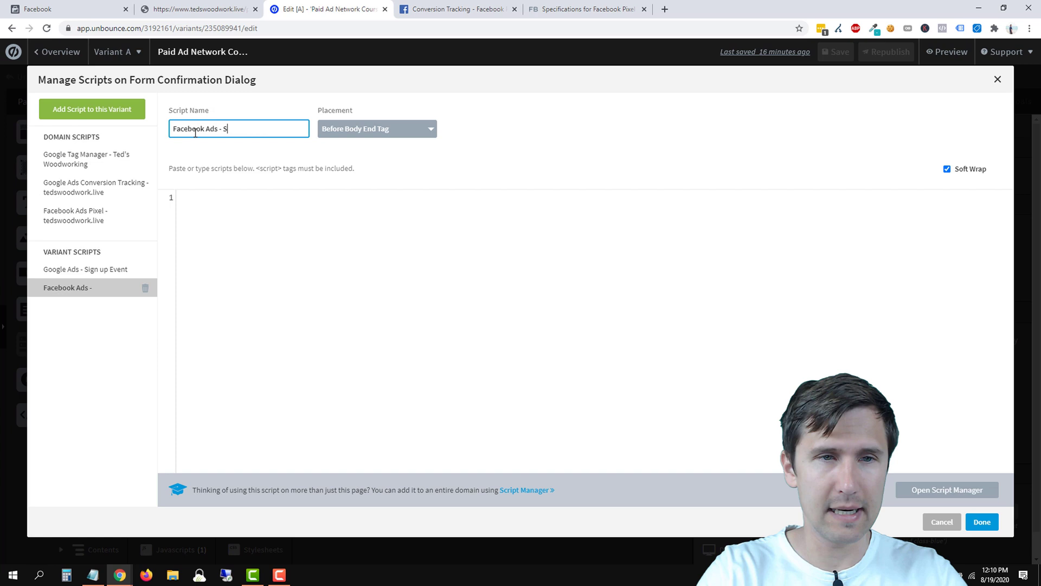
pyautogui.write('ign up Event')
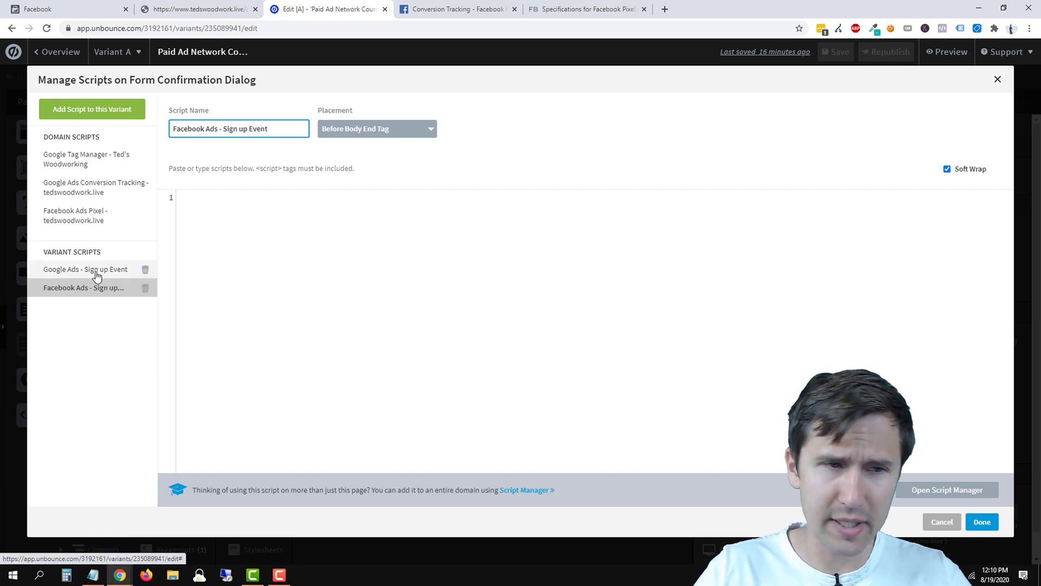
pyautogui.click(376, 129)
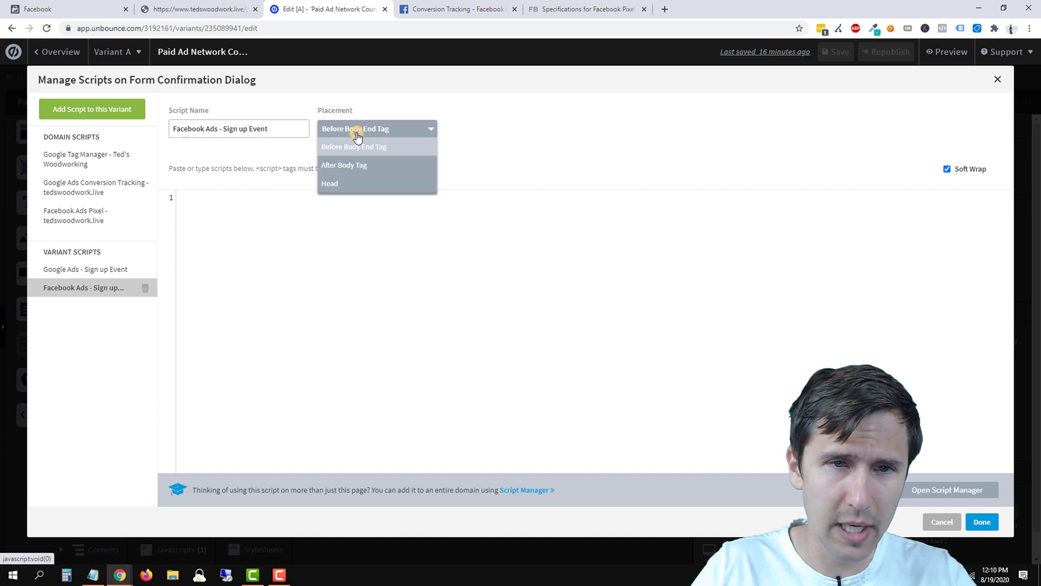
pyautogui.click(329, 184)
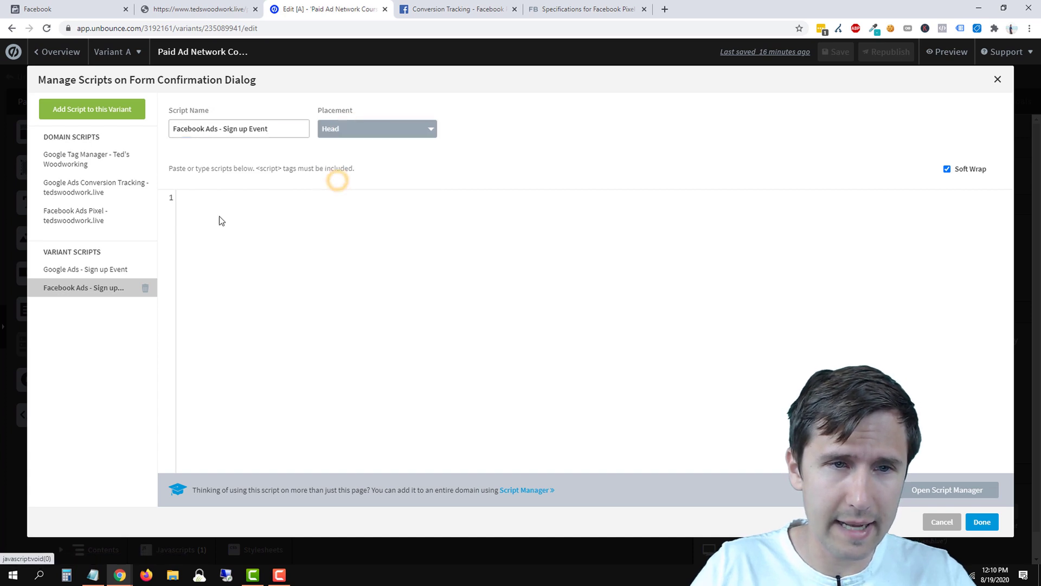
pyautogui.click(587, 9)
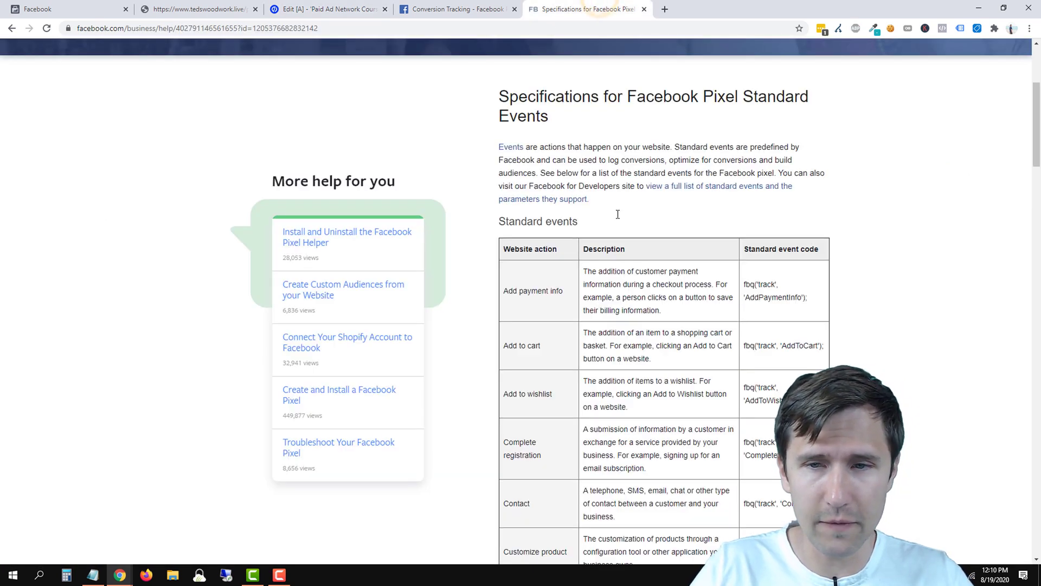
# - Copy the fbq('track', 'Purchase') example script from Facebook's conversion tracking docs
pyautogui.click(456, 10)
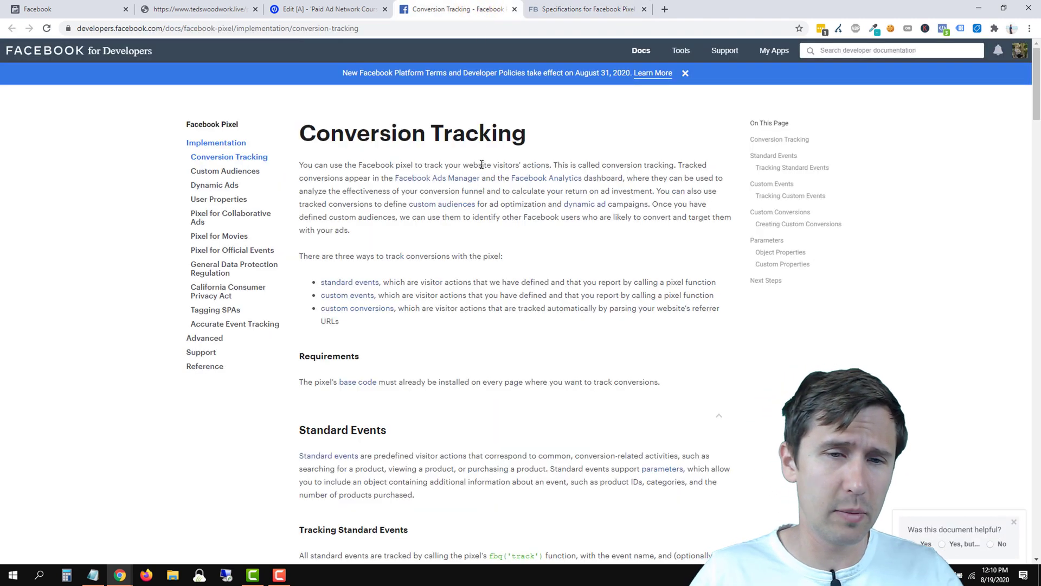
pyautogui.scroll(-3)
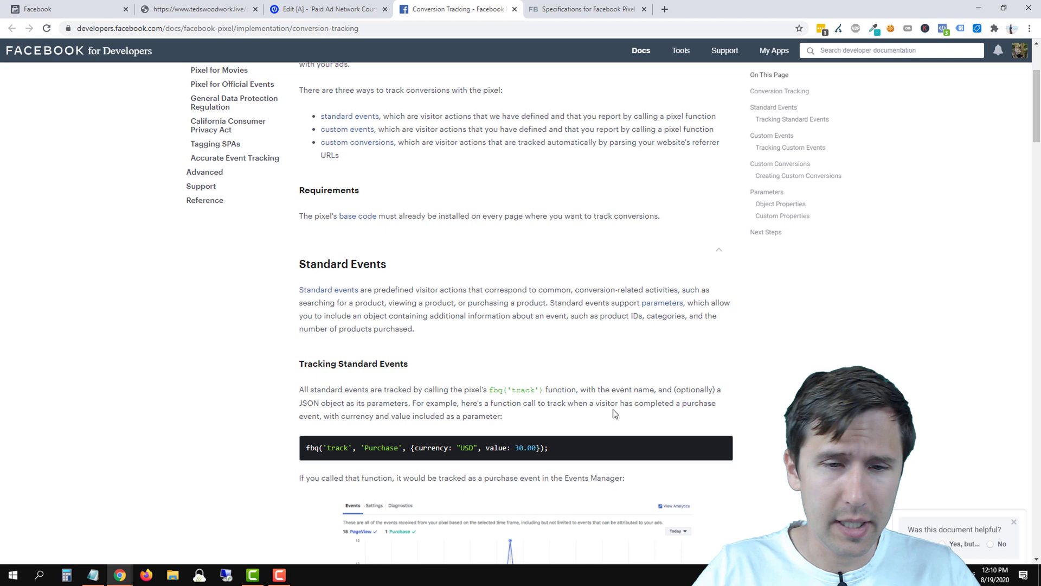
pyautogui.scroll(-3)
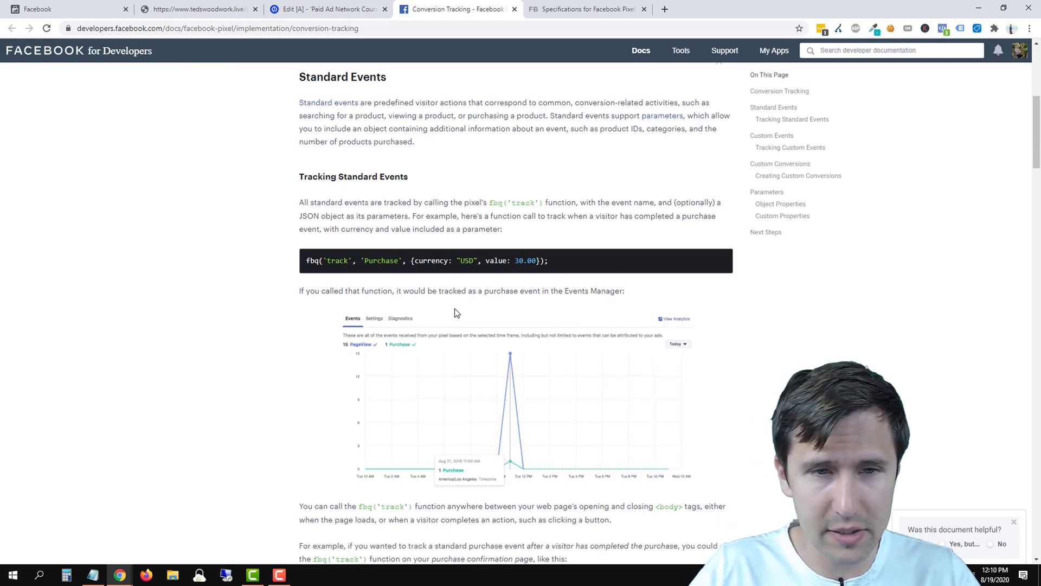
pyautogui.scroll(-3)
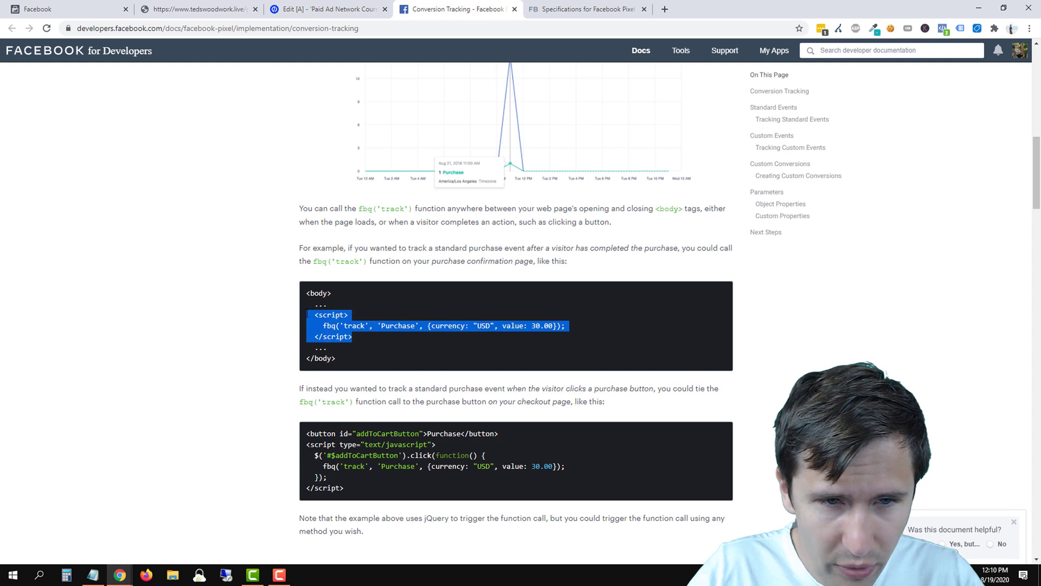
pyautogui.click(368, 325)
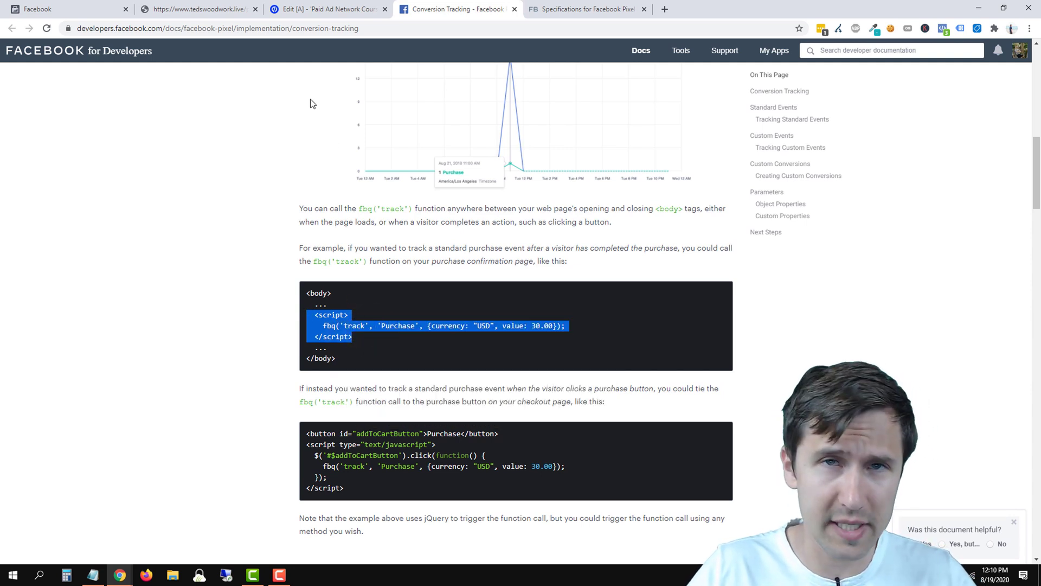
pyautogui.click(337, 9)
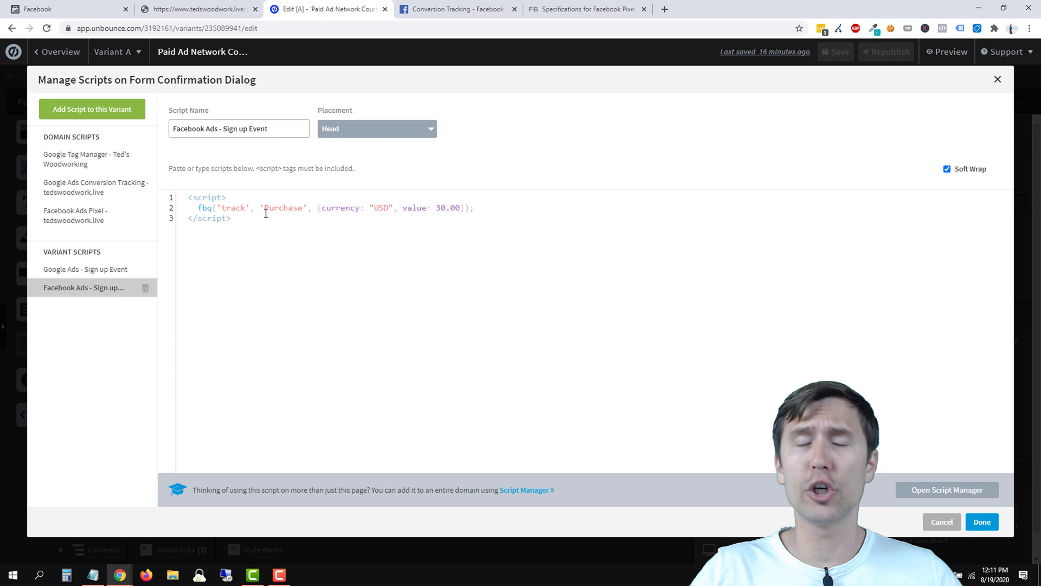
pyautogui.moveTo(284, 239)
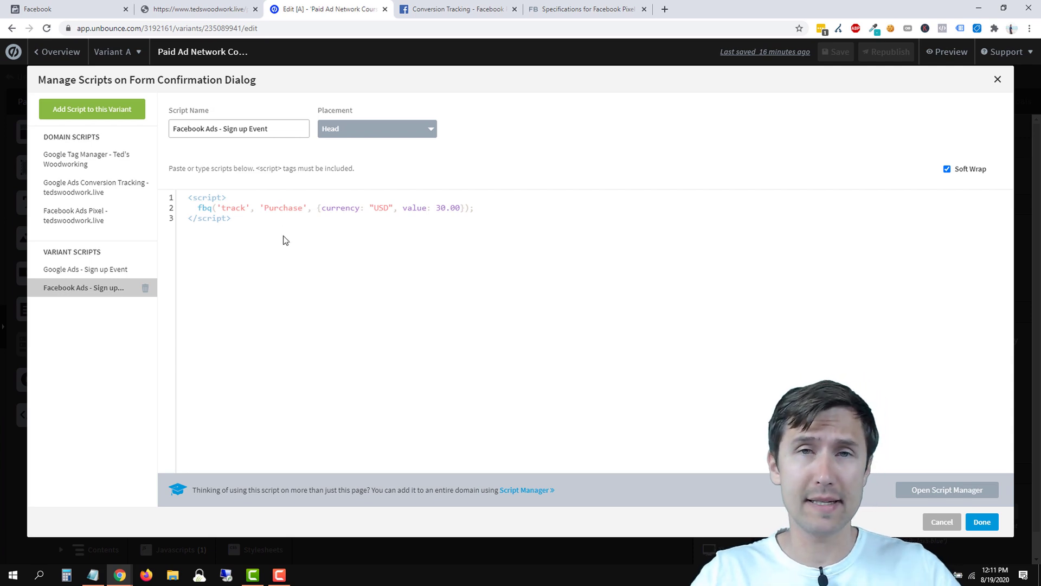
pyautogui.moveTo(354, 295)
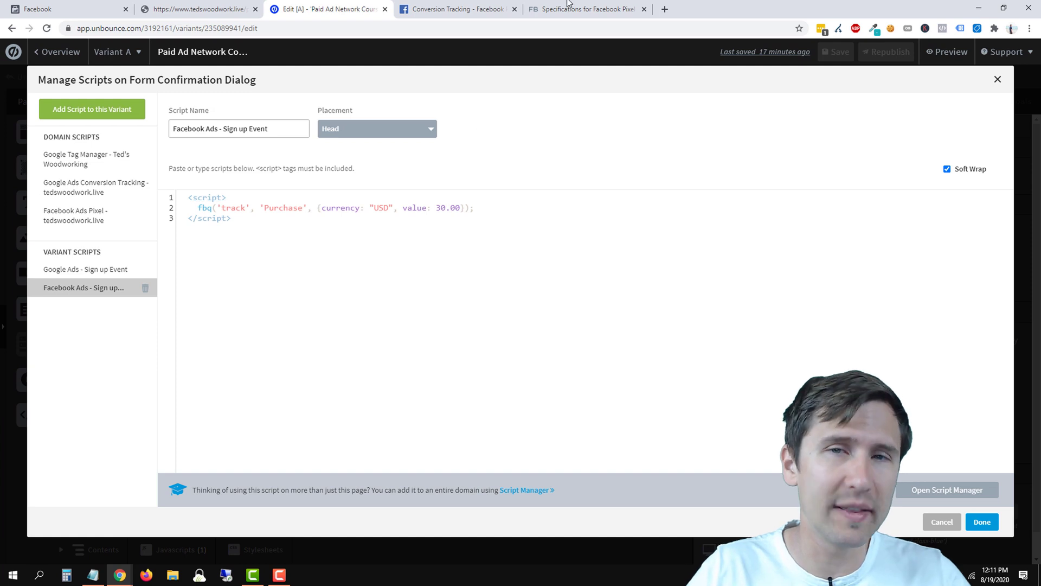
# - Find the Lead row in the Standard events table and select its fbq tracking code
pyautogui.click(587, 9)
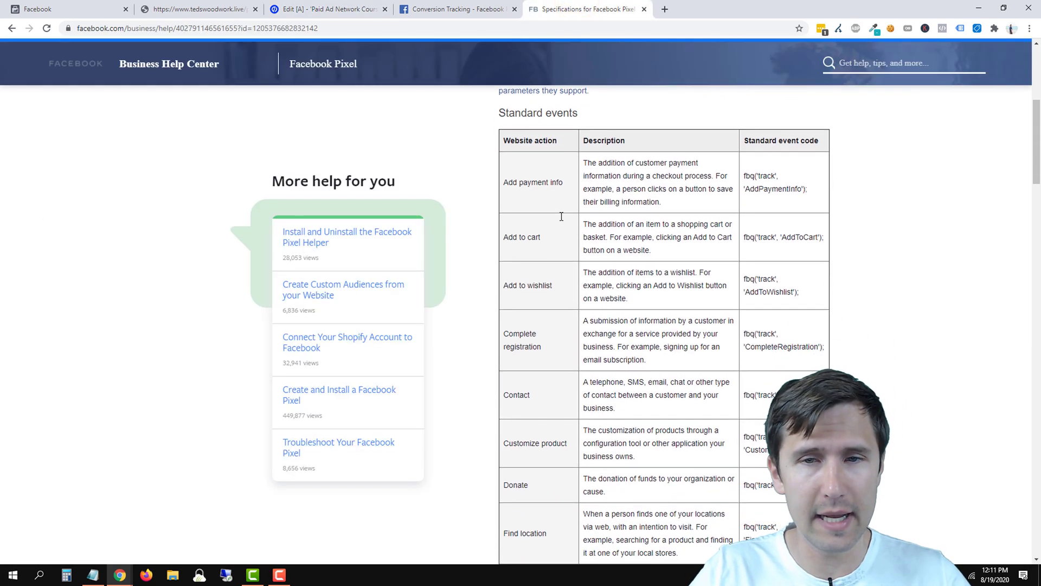
pyautogui.scroll(3)
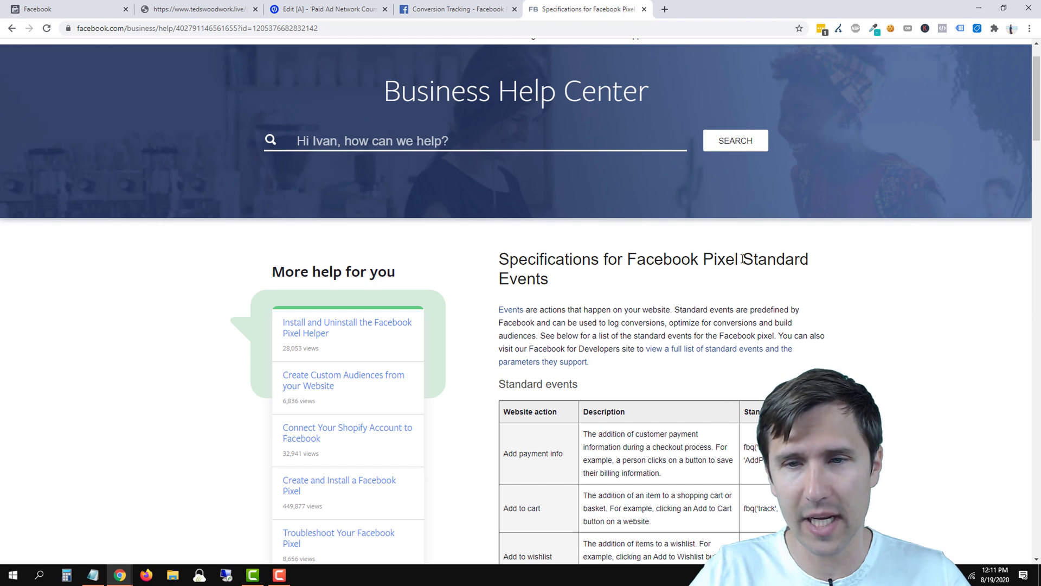
pyautogui.scroll(-3)
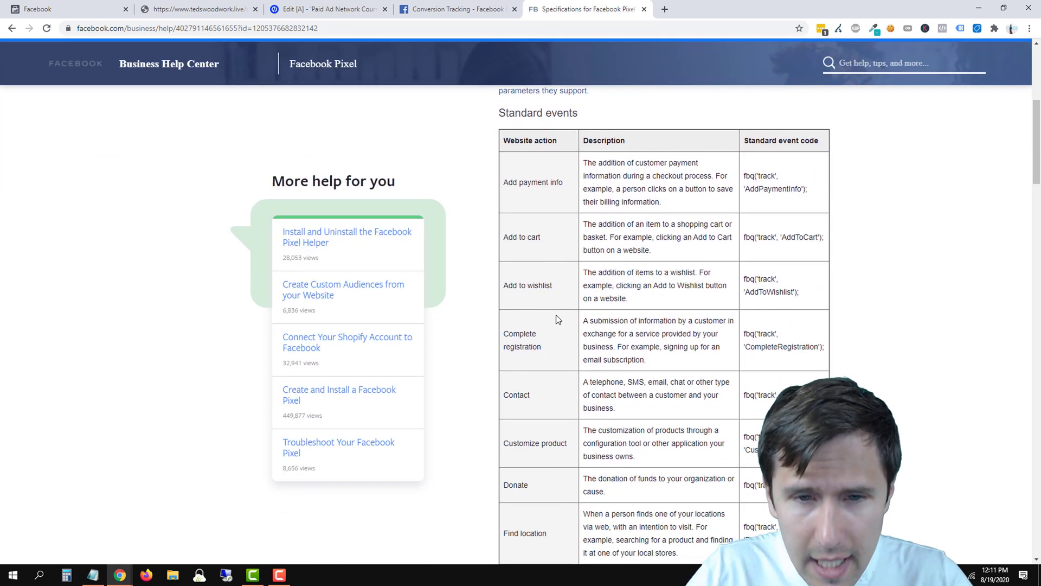
pyautogui.scroll(-3)
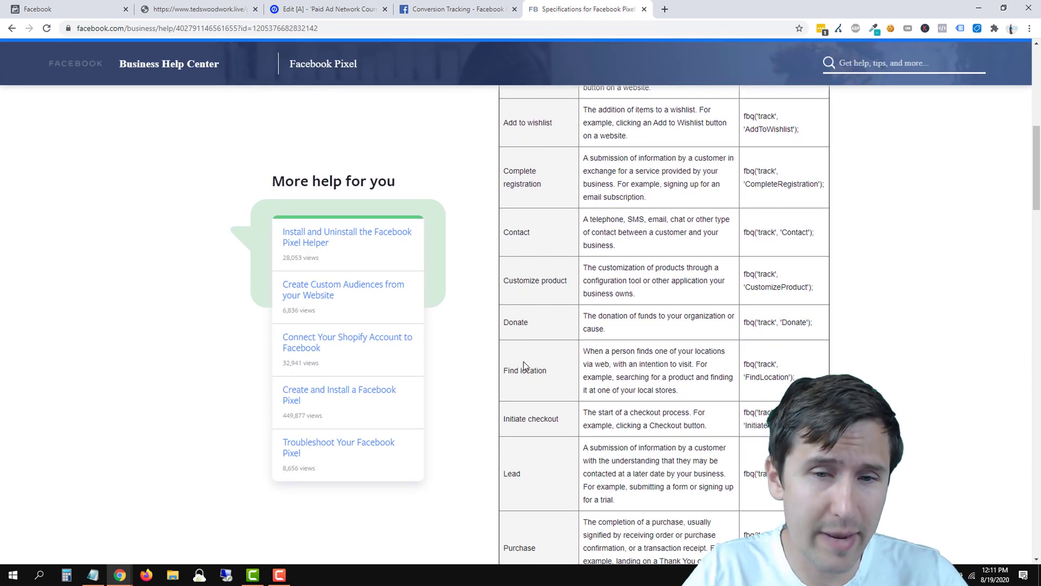
pyautogui.scroll(-3)
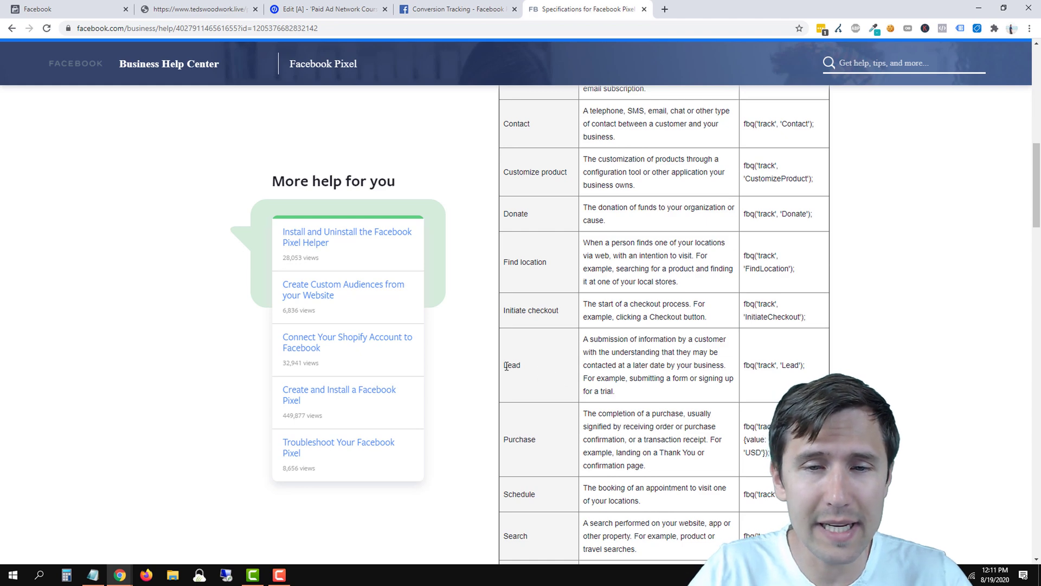
pyautogui.doubleClick(511, 365)
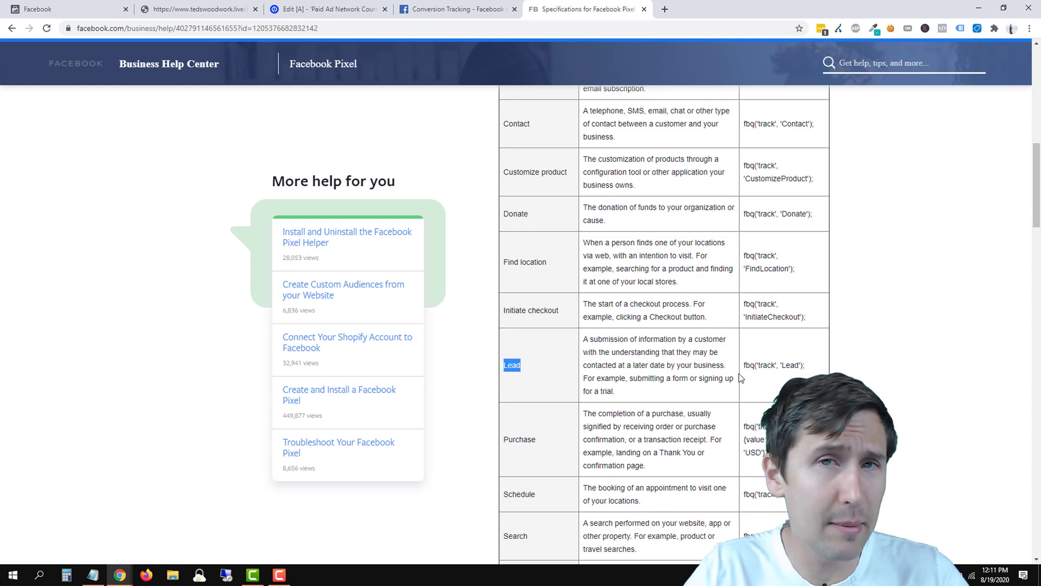
pyautogui.scroll(-3)
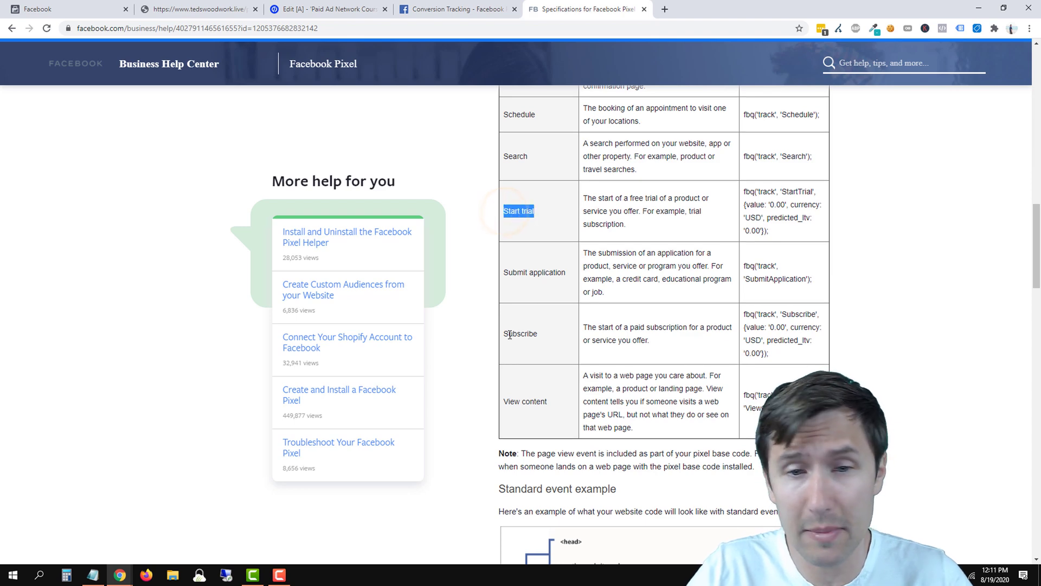
pyautogui.doubleClick(517, 334)
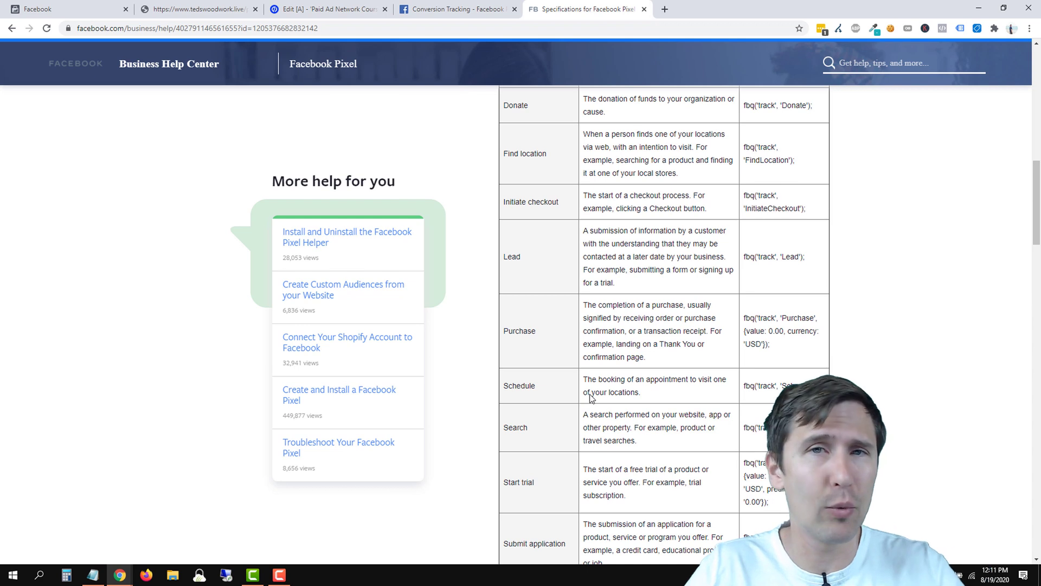
pyautogui.moveTo(805, 272)
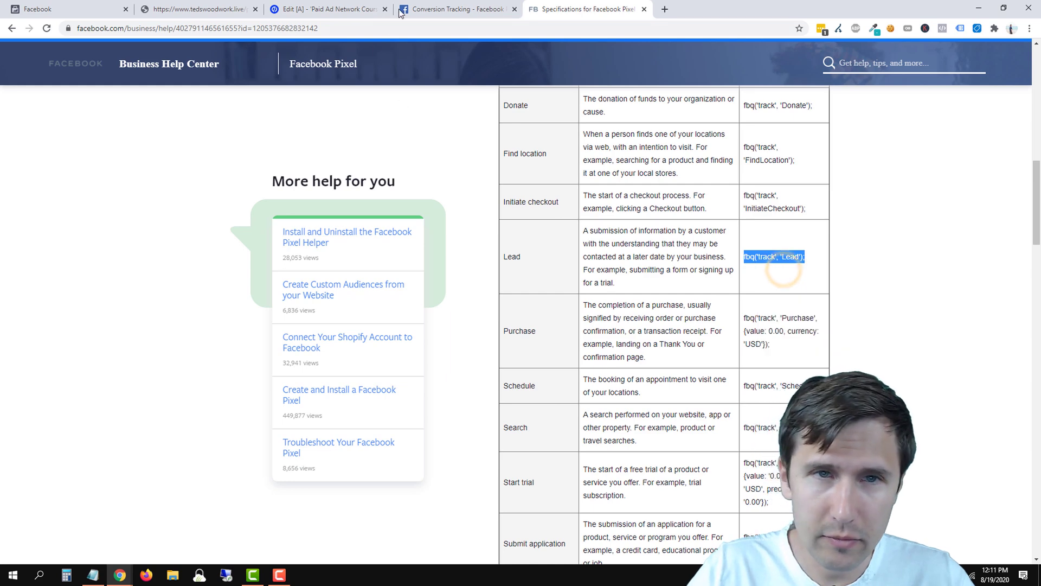
# - Swap the Purchase line for fbq('track', 'Lead'); in the Sign up Event script and finish
pyautogui.click(336, 10)
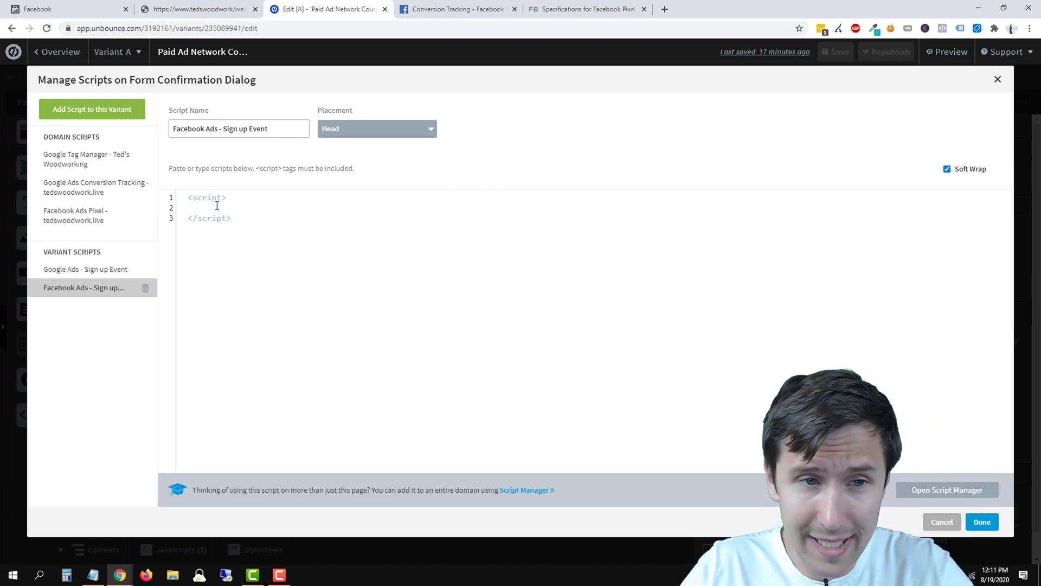
pyautogui.write("fbq('track', 'Lead');")
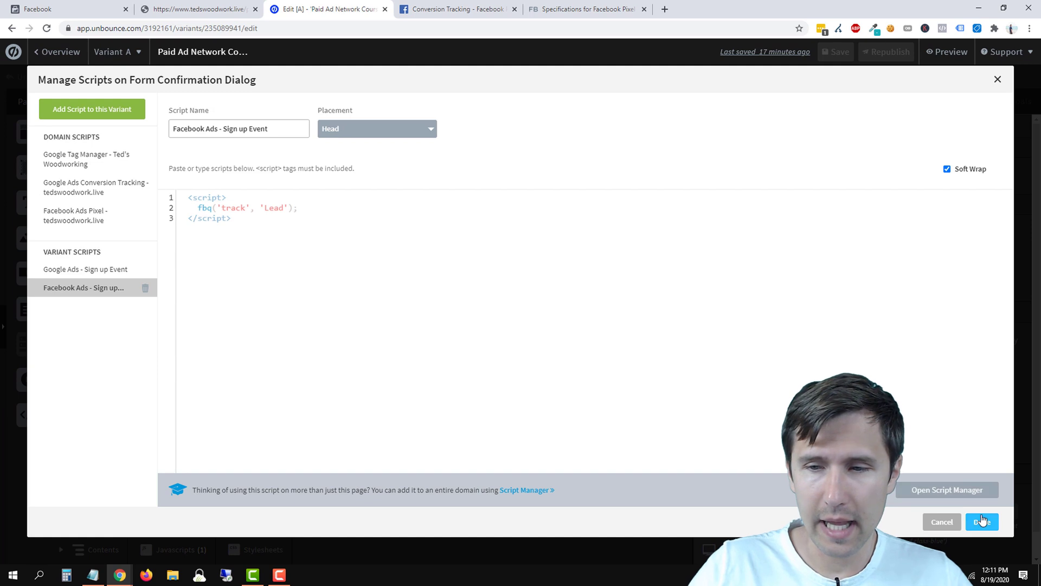
pyautogui.click(982, 521)
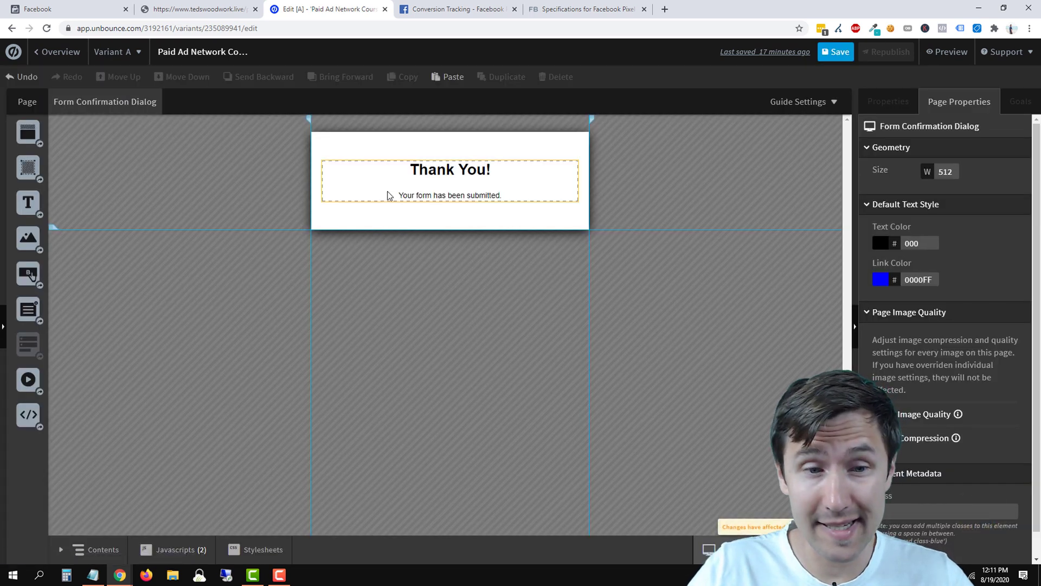
pyautogui.click(495, 319)
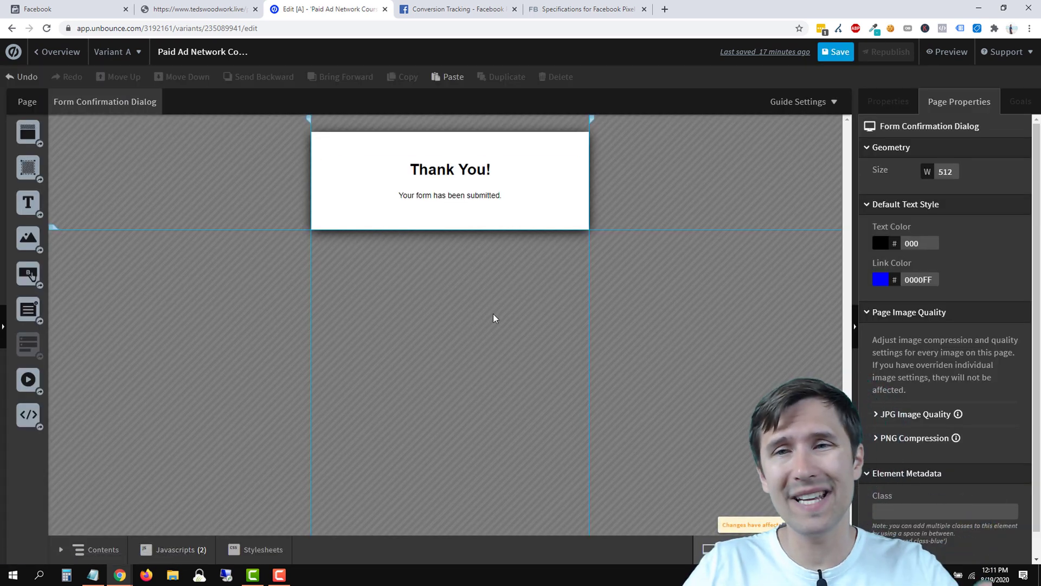
# - Save and republish the Paid Ad Network Courses page, dismissing the success message
pyautogui.click(834, 52)
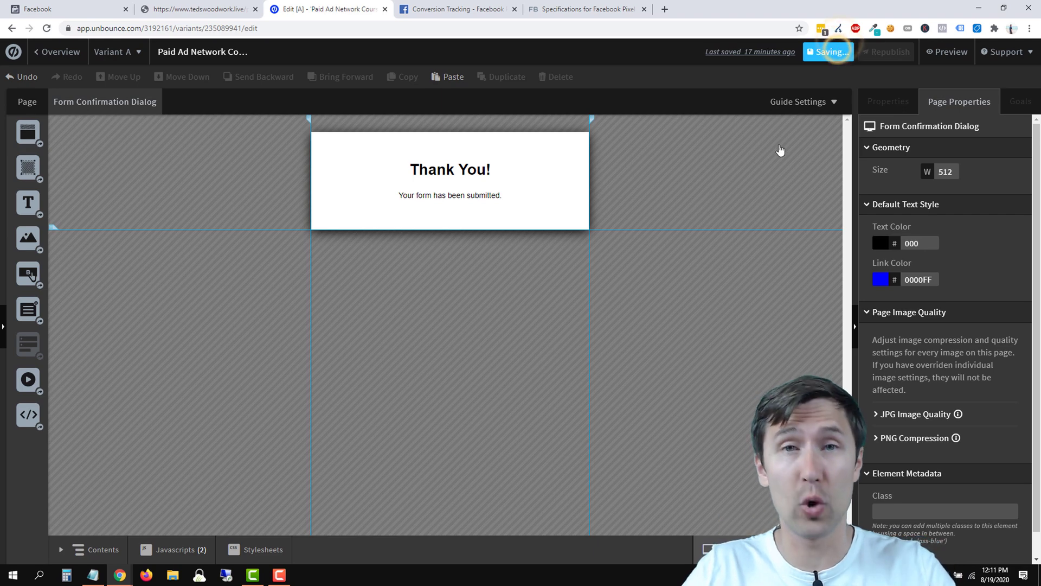
pyautogui.click(887, 52)
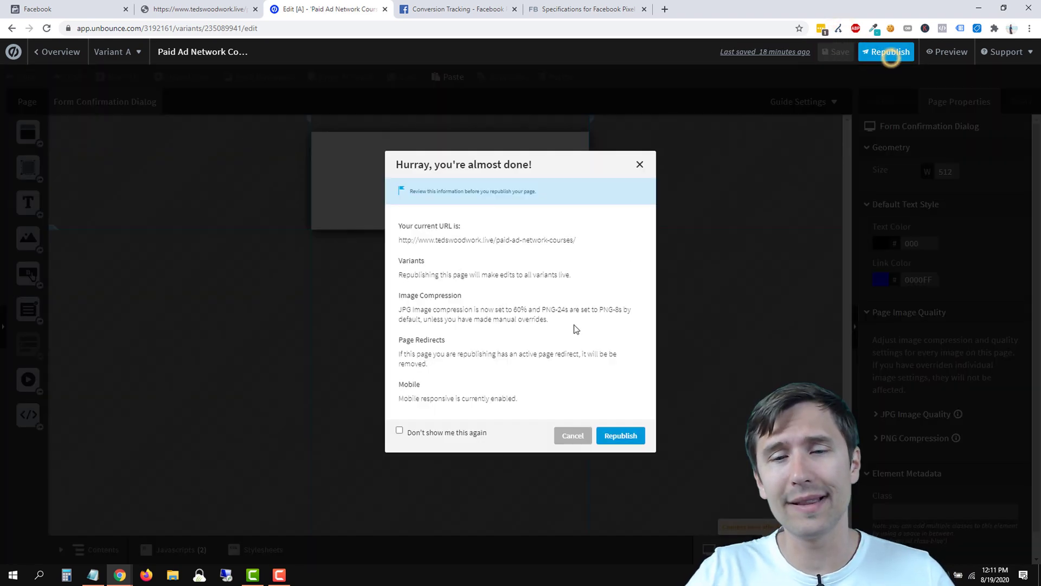
pyautogui.click(620, 436)
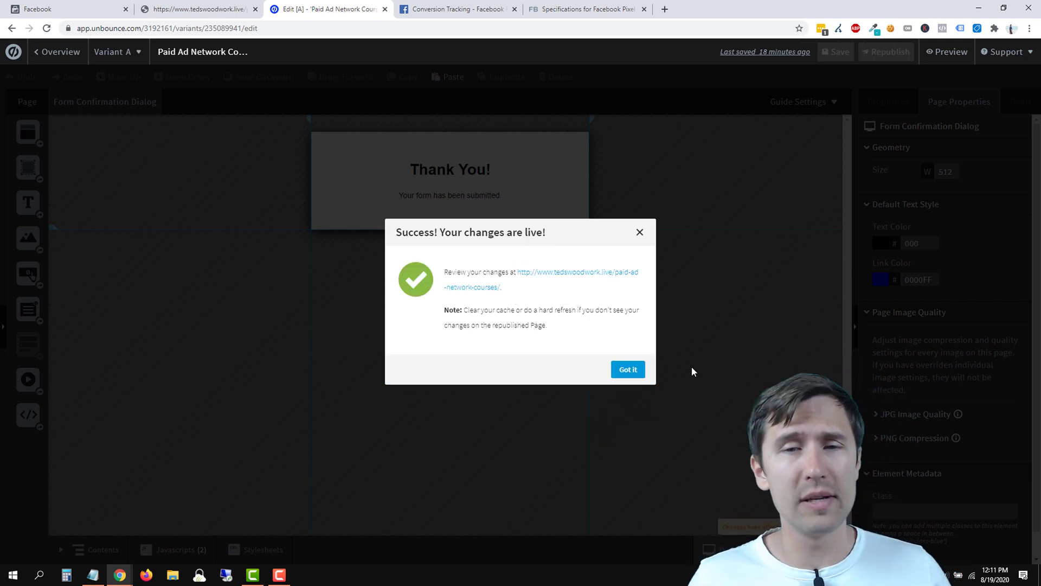
pyautogui.click(628, 369)
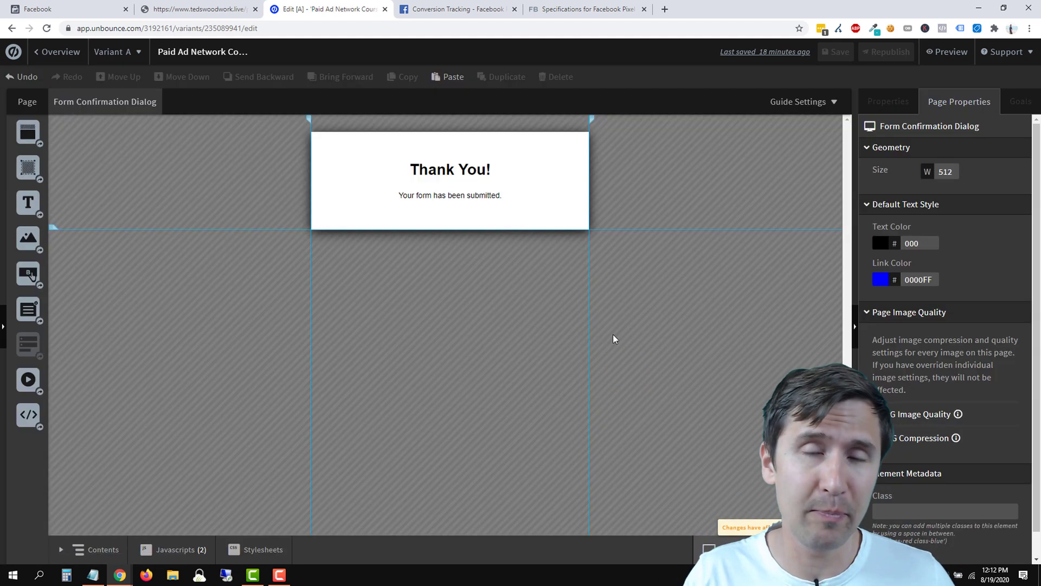
pyautogui.moveTo(356, 376)
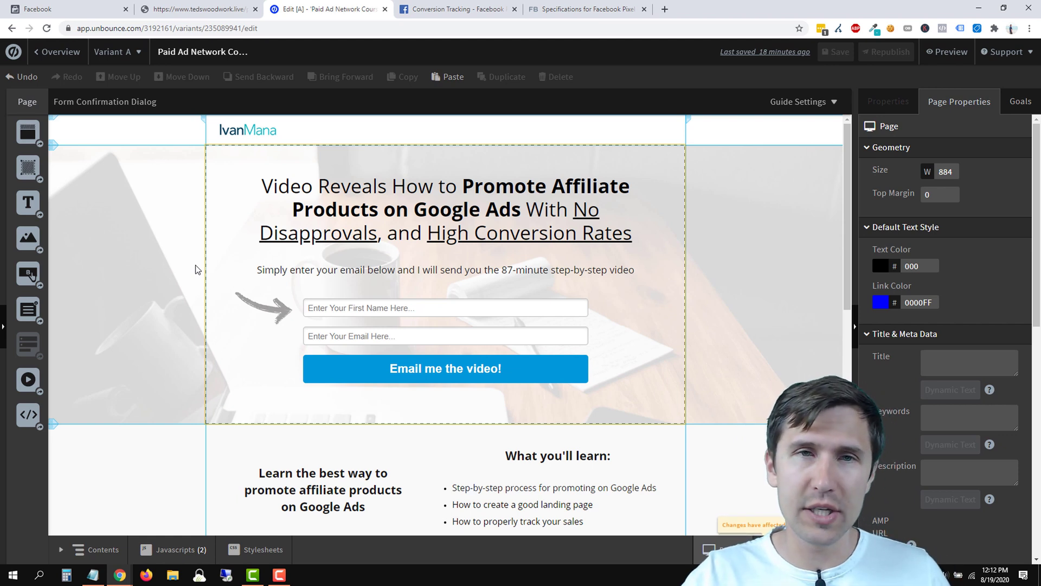
# - Create an empty Javascript 1 in the main landing page's variant scripts
pyautogui.click(174, 549)
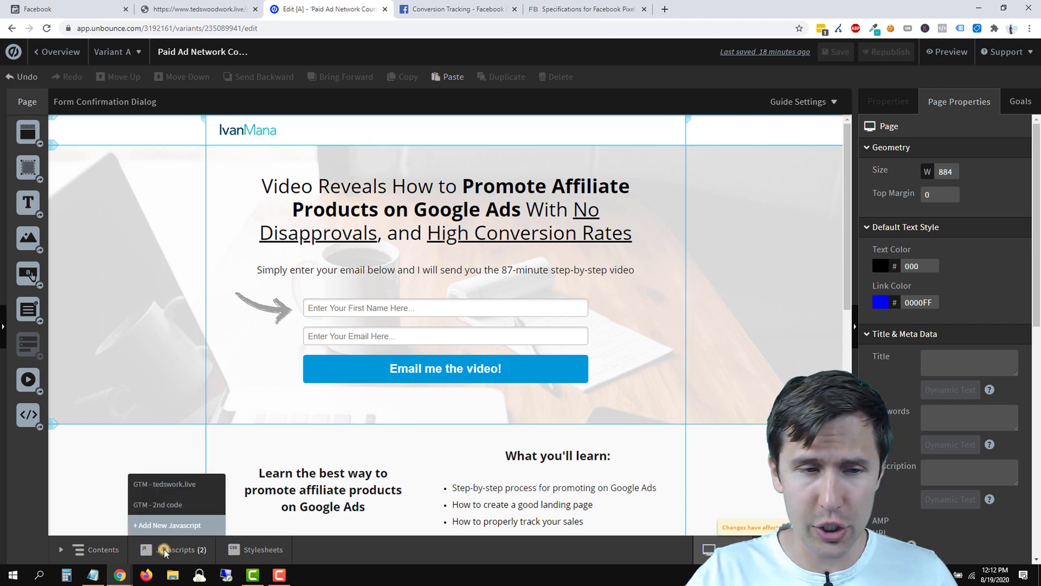
pyautogui.click(168, 525)
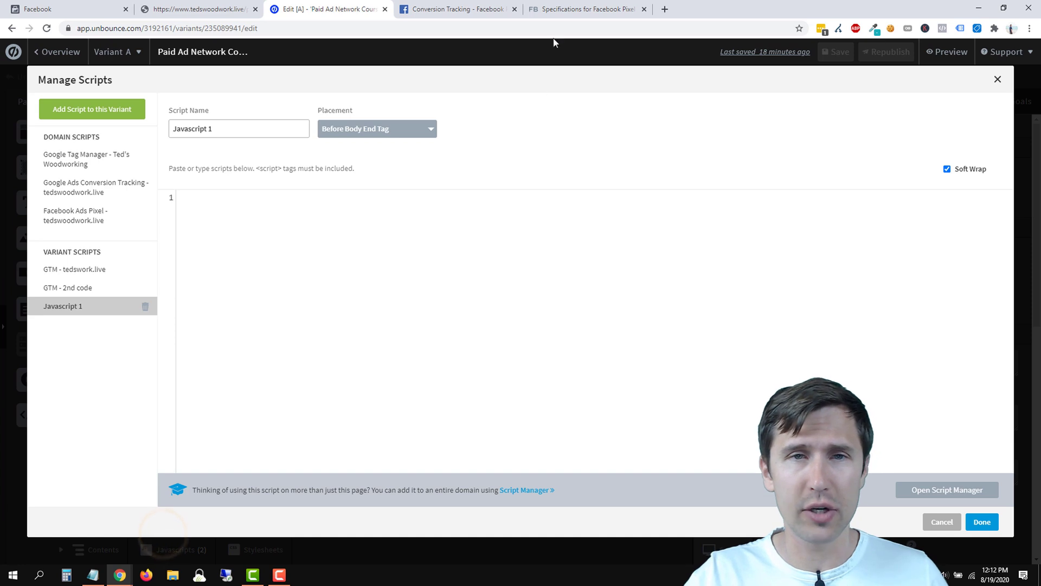
pyautogui.click(592, 9)
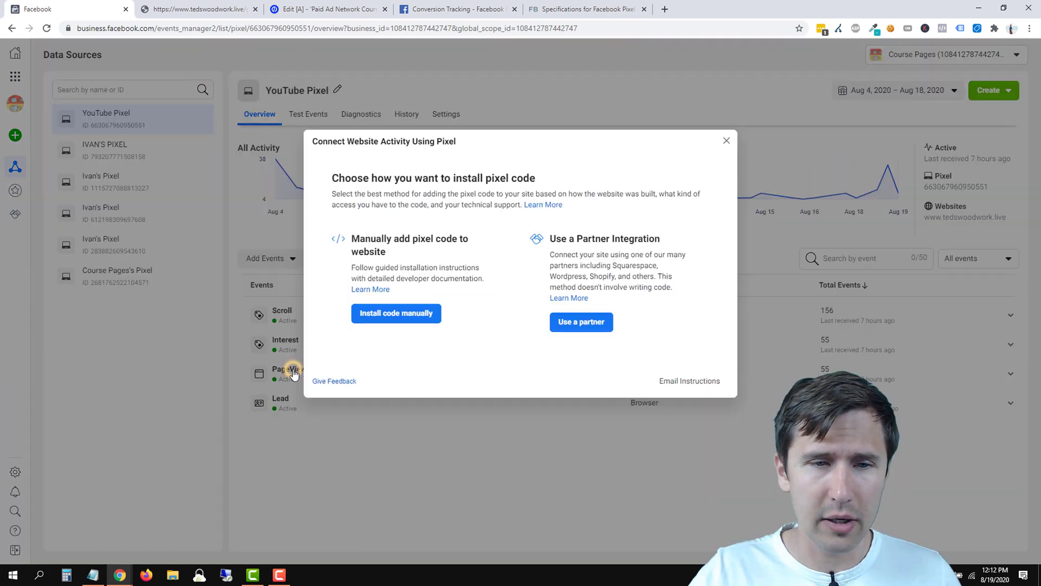
# - Choose manual installation for YouTube Pixel and copy its base code
pyautogui.click(396, 313)
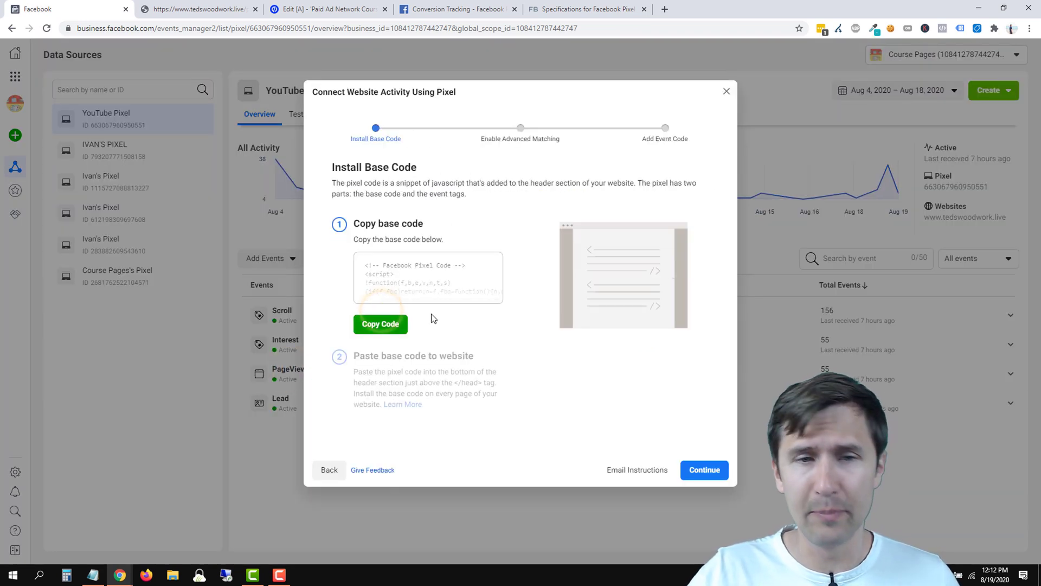
pyautogui.click(381, 325)
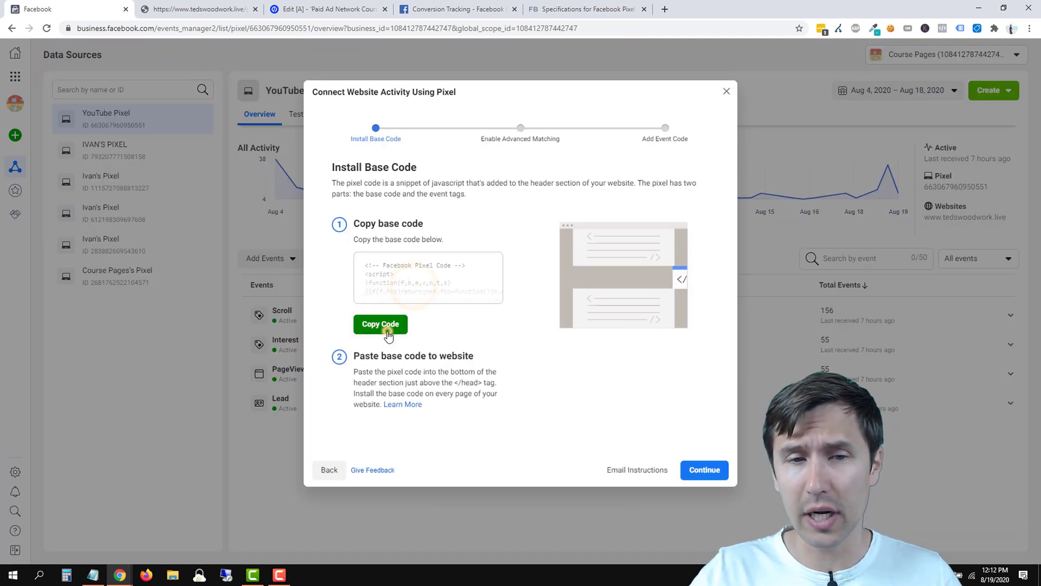